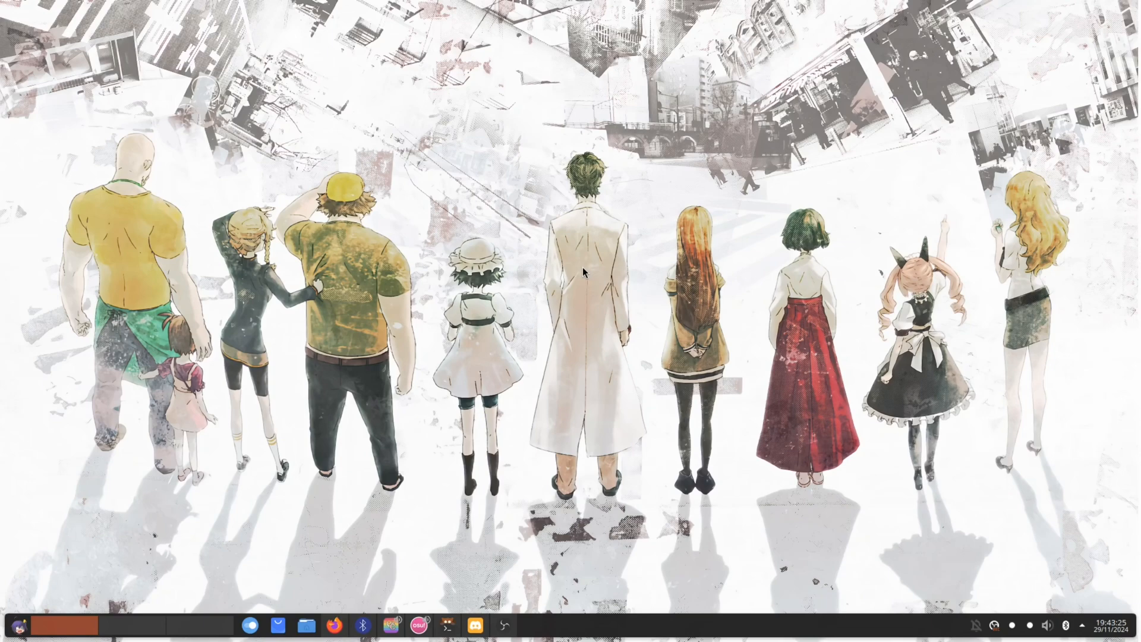
pyautogui.moveTo(496, 372)
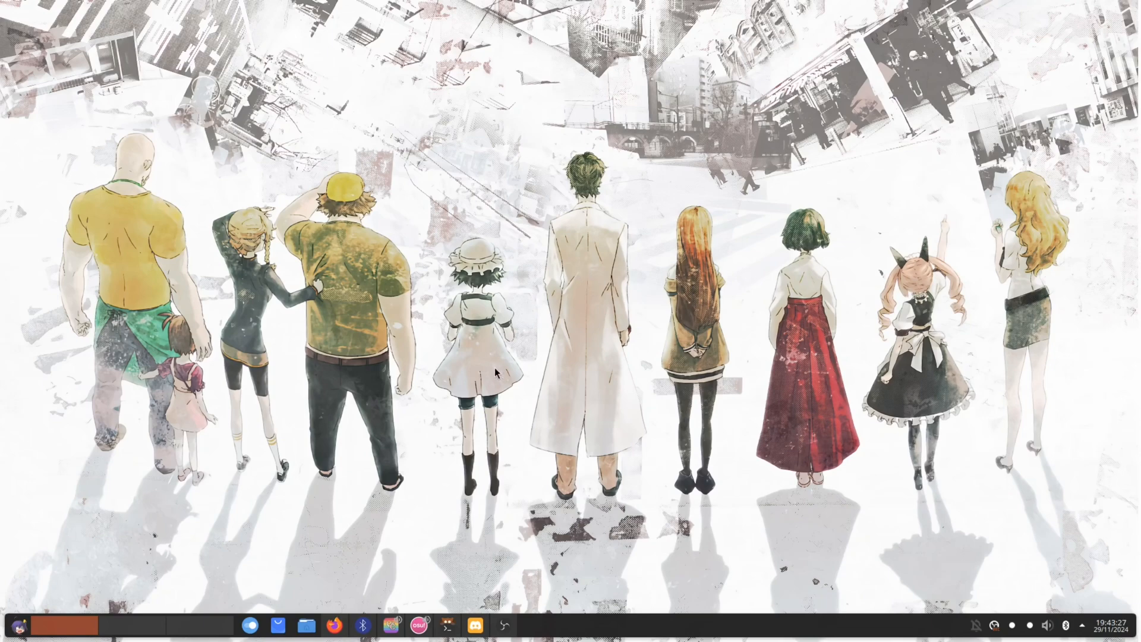
# - Bring Firefox forward showing the Discord feedback post 'Native Wayland Support'
pyautogui.click(334, 624)
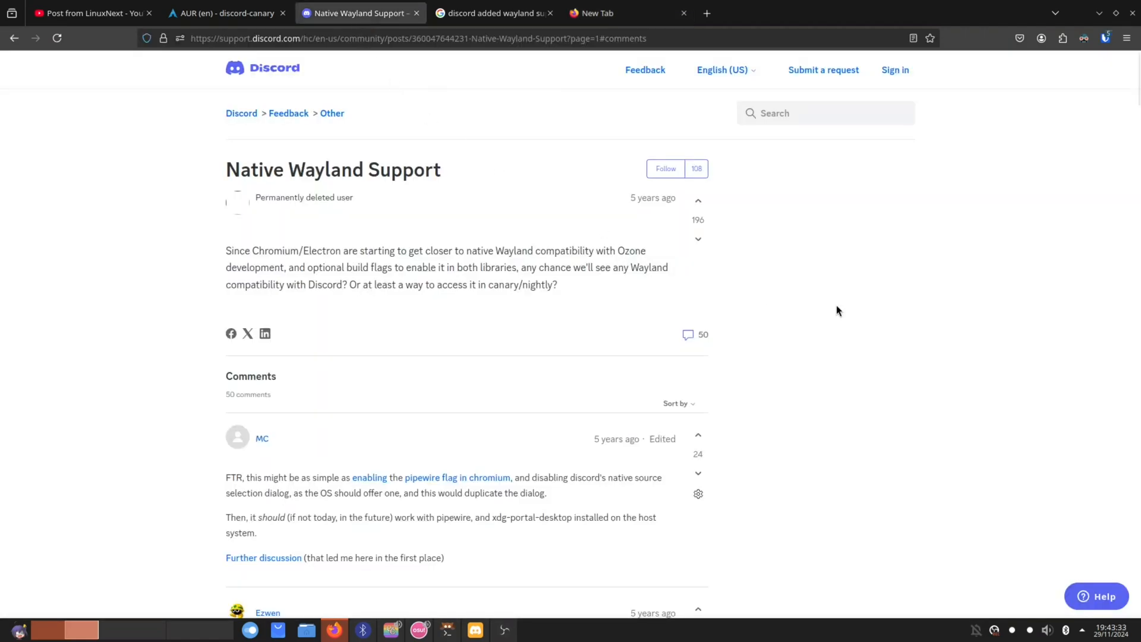
pyautogui.moveTo(845, 307)
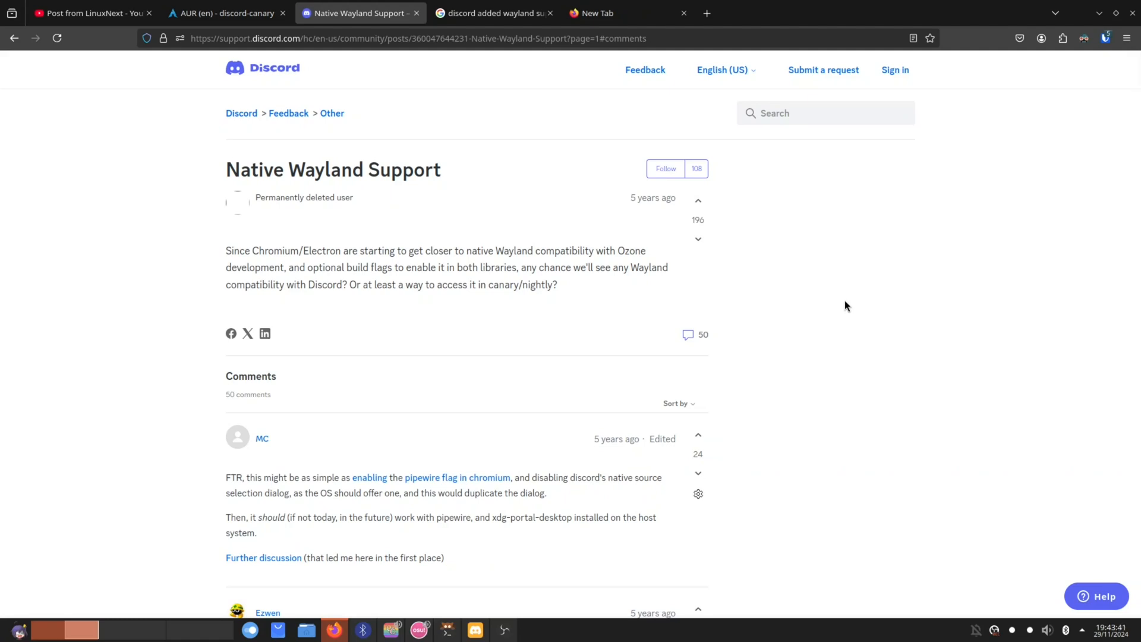
pyautogui.moveTo(851, 306)
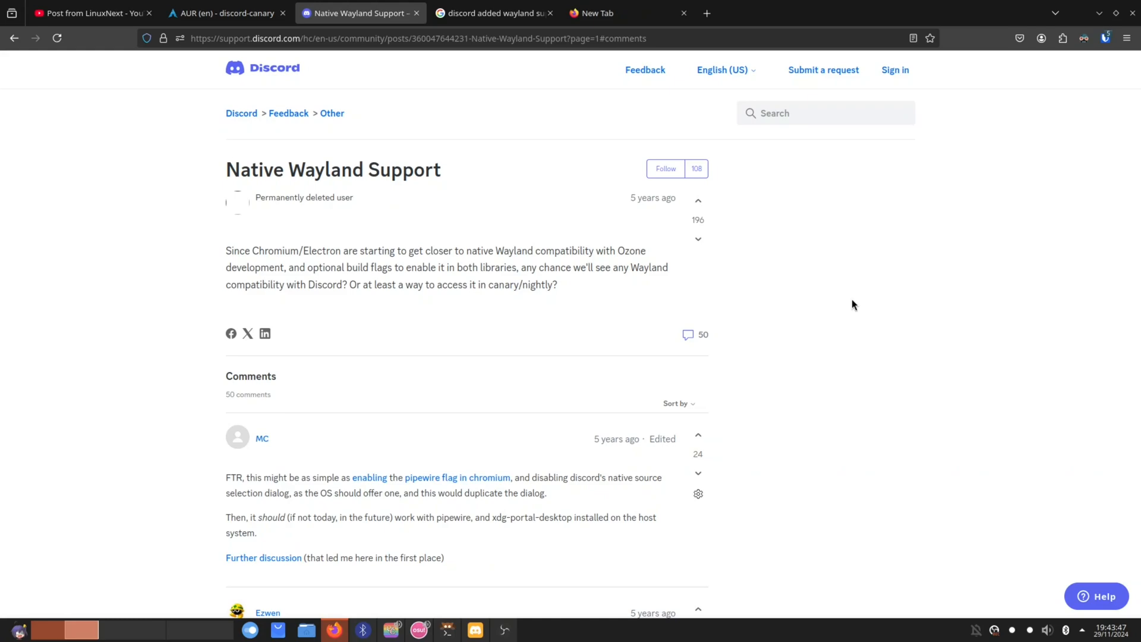
# - Skim the post's comments and highlight its 5-year-old post date
pyautogui.scroll(-3)
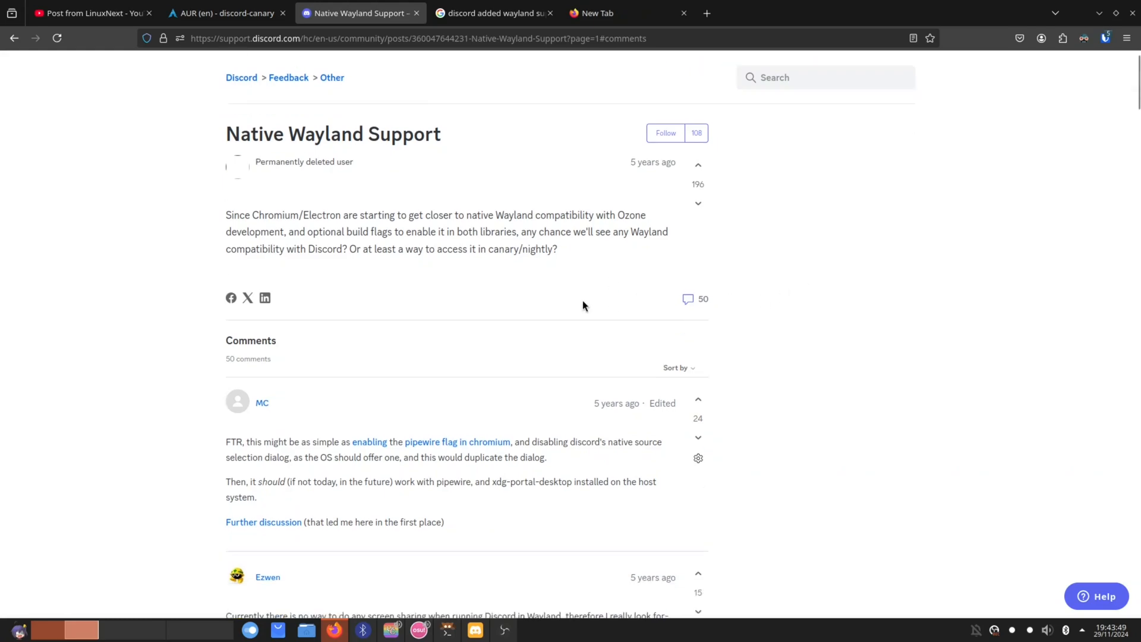
pyautogui.scroll(-3)
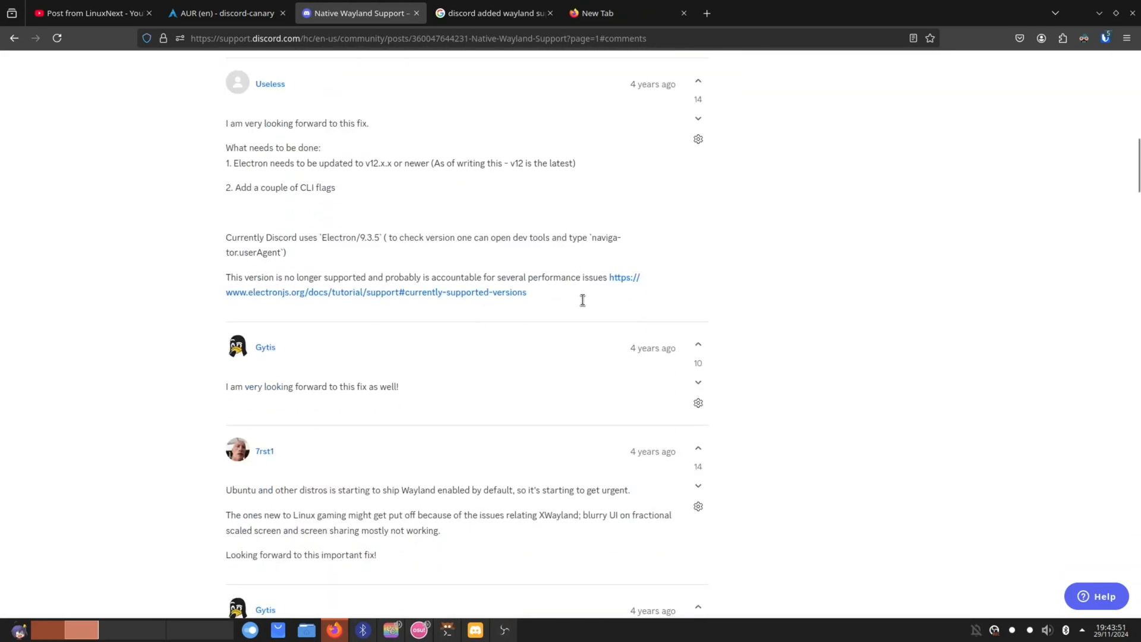
pyautogui.scroll(3)
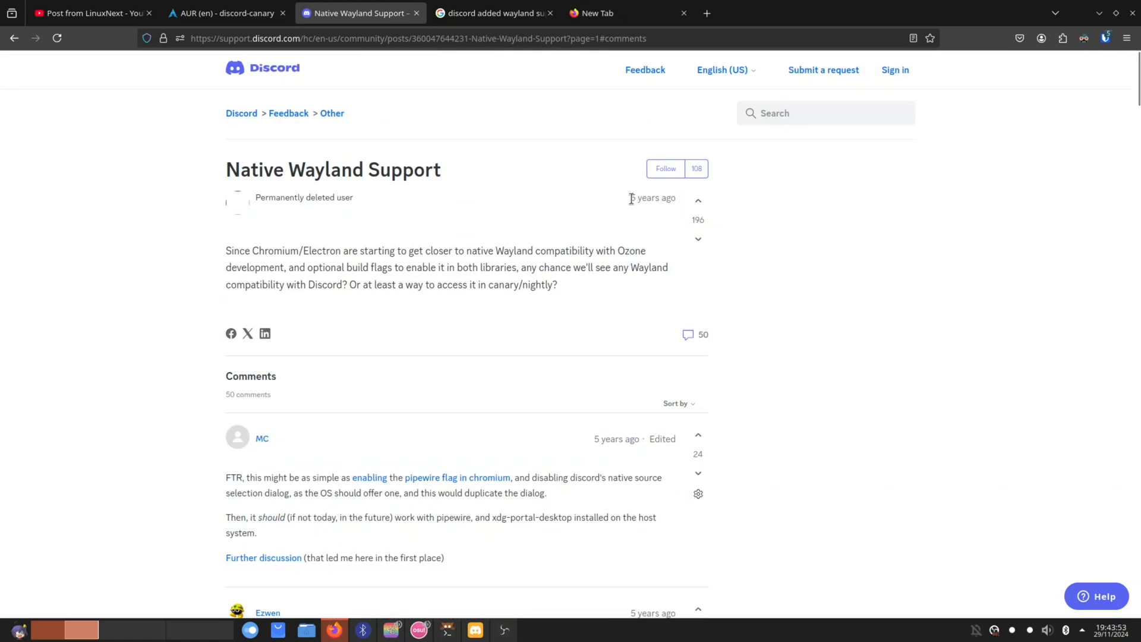
pyautogui.doubleClick(652, 198)
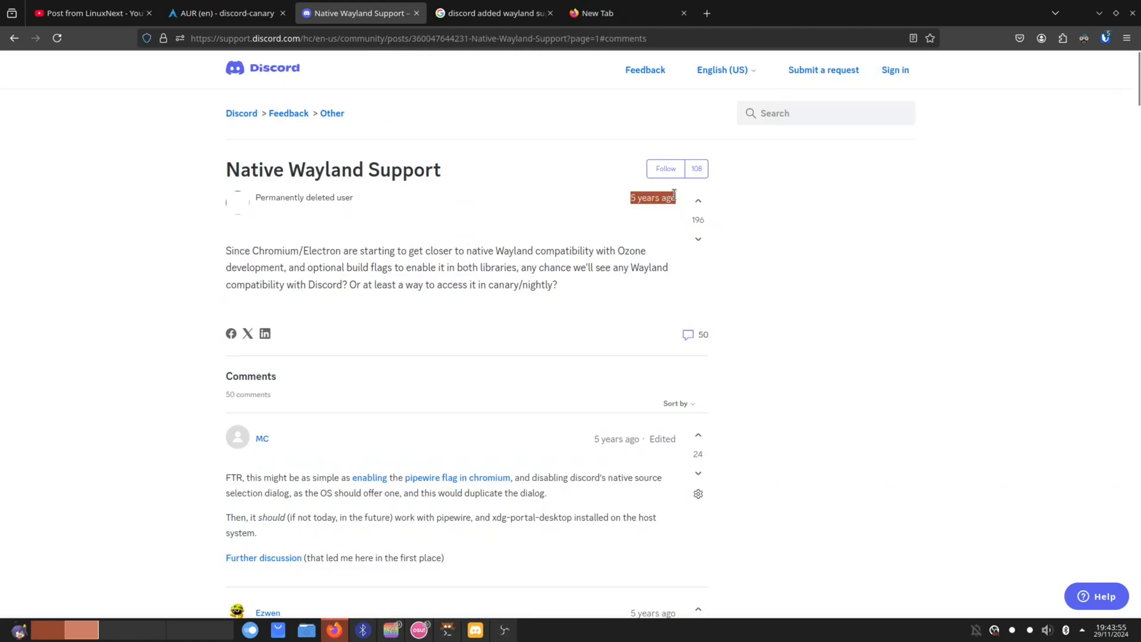
pyautogui.moveTo(755, 202)
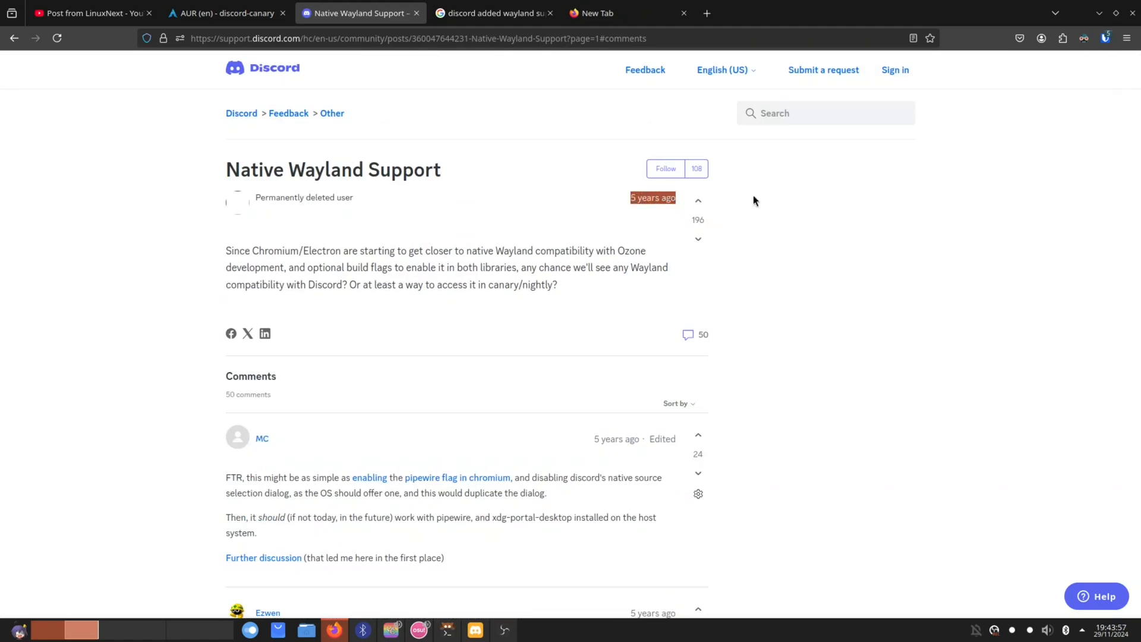
pyautogui.moveTo(504, 181)
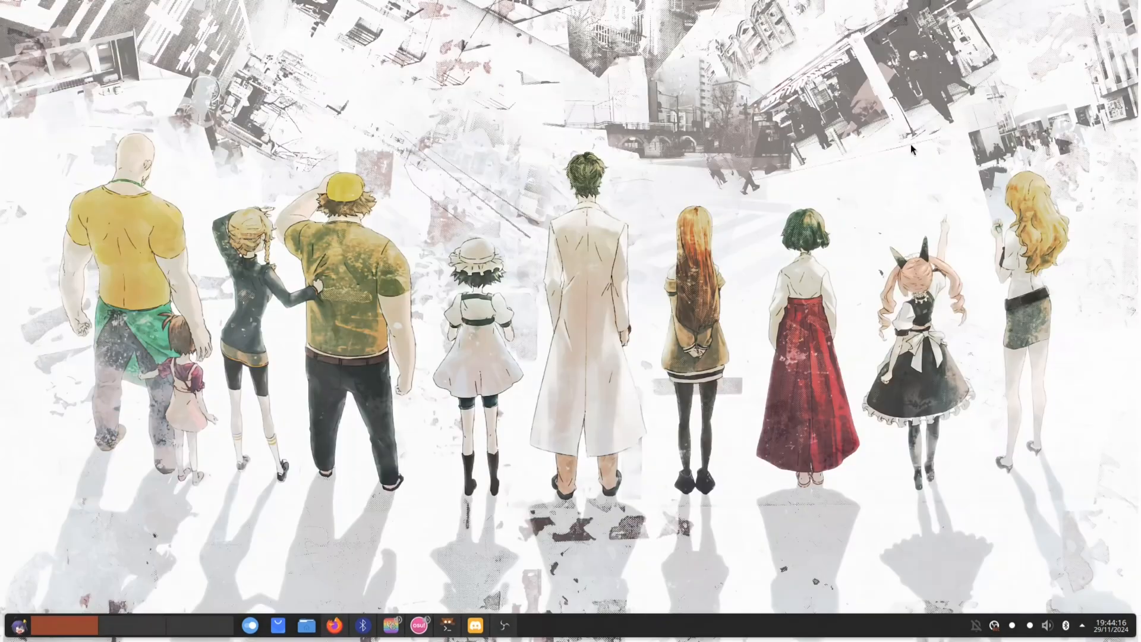
# - Launch Discord Canary and answer Don't Switch to the new audio device prompt
pyautogui.click(476, 630)
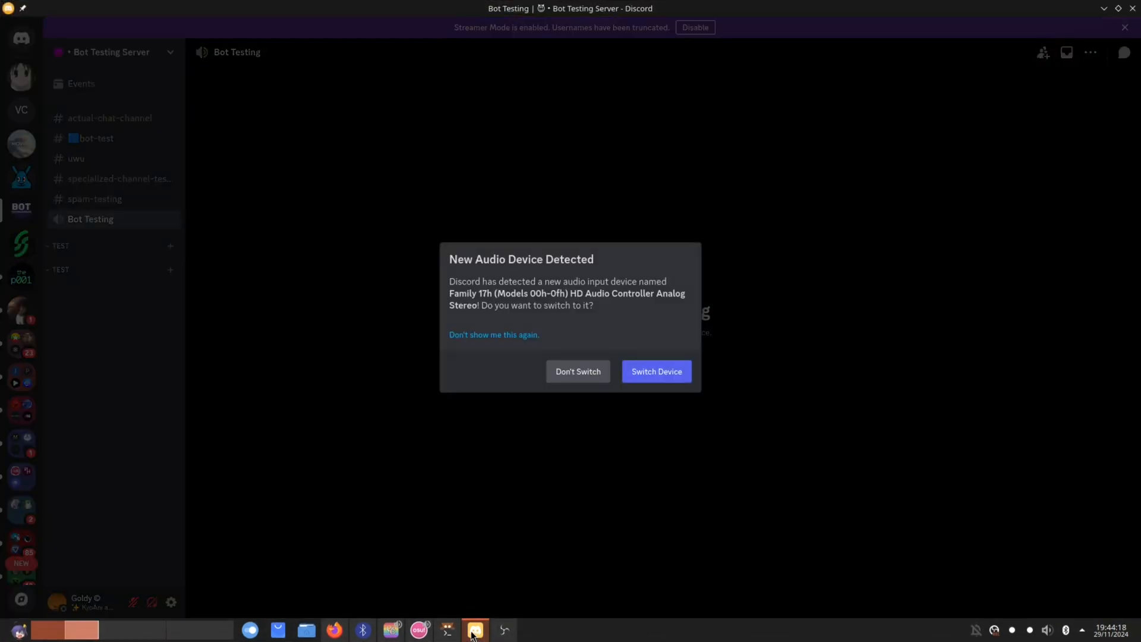
pyautogui.click(578, 371)
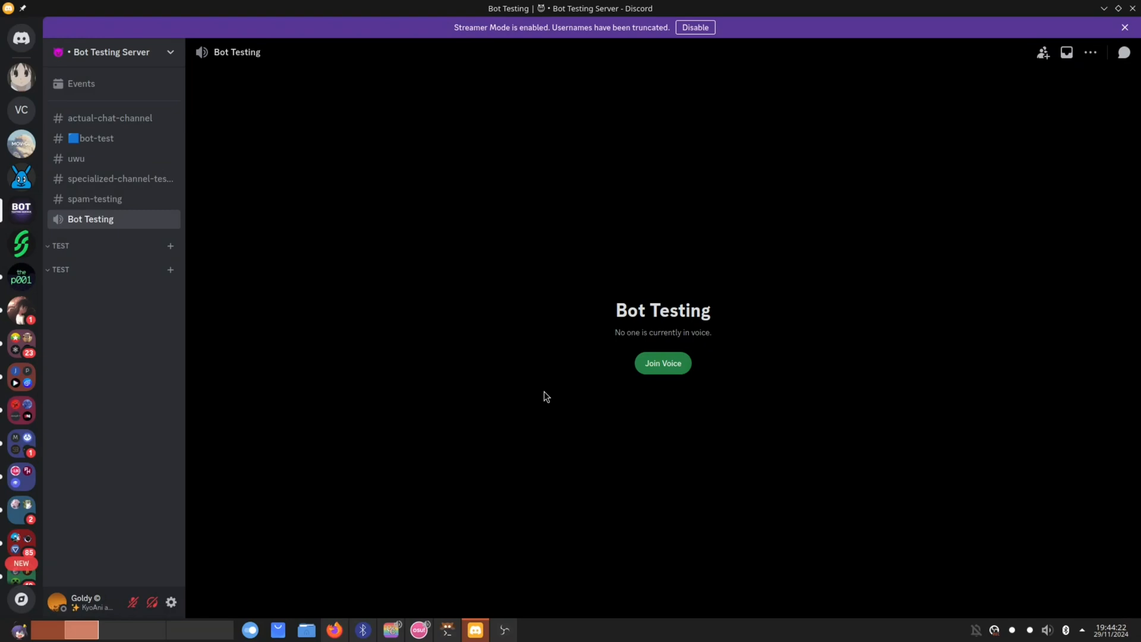
pyautogui.click(476, 630)
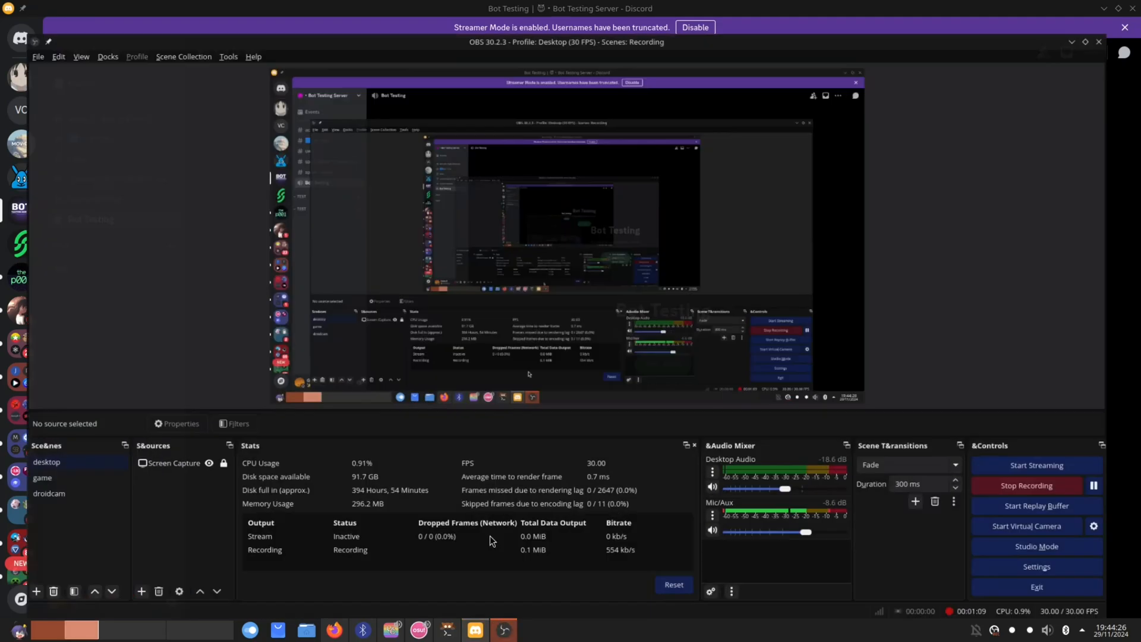
pyautogui.click(475, 630)
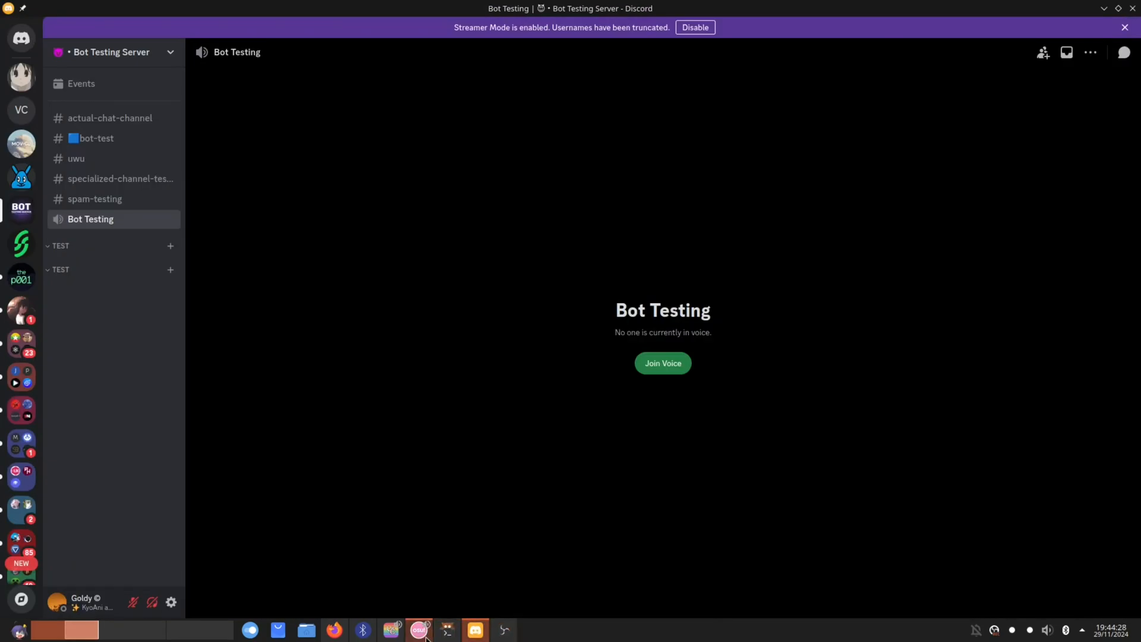
# - Check the discord-canary install terminal and its AUR package page
pyautogui.click(446, 630)
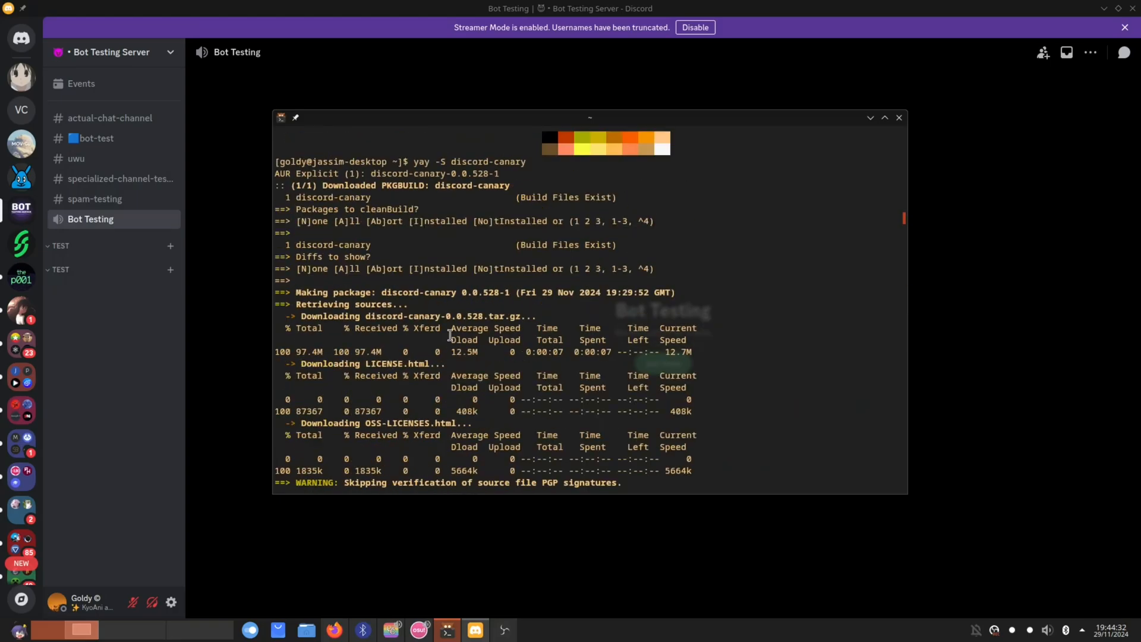
pyautogui.click(333, 630)
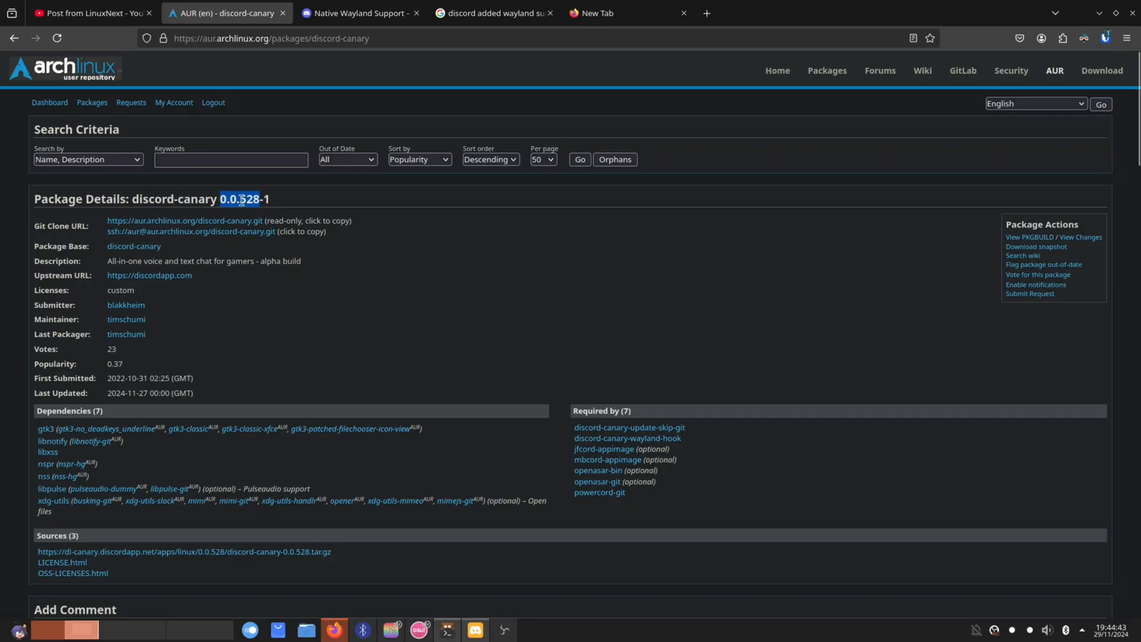
pyautogui.click(232, 199)
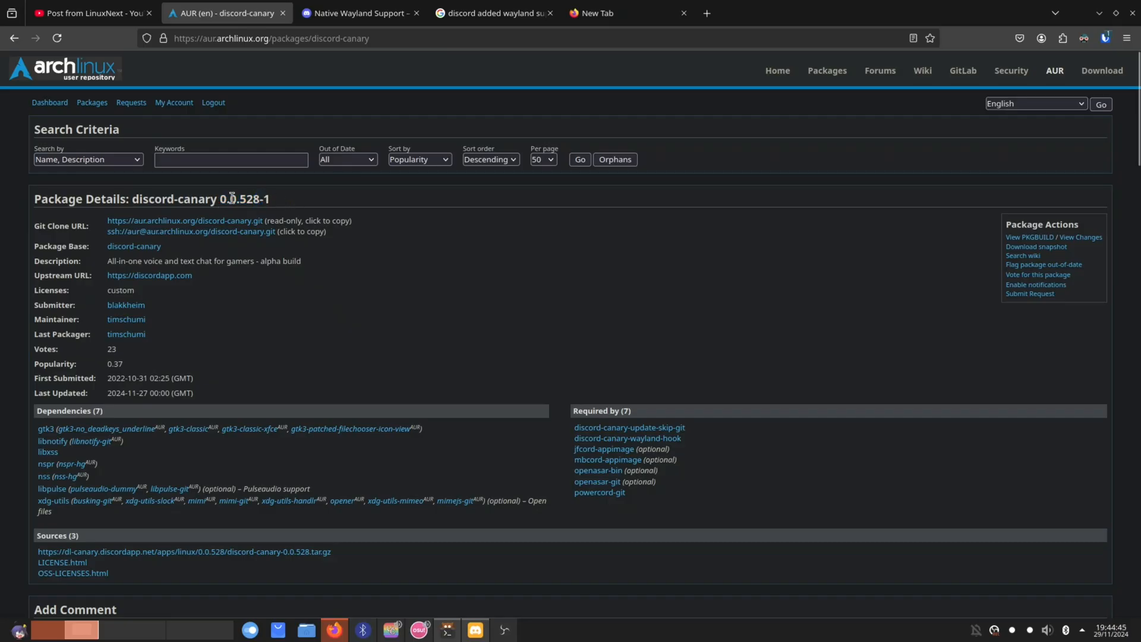
pyautogui.scroll(-3)
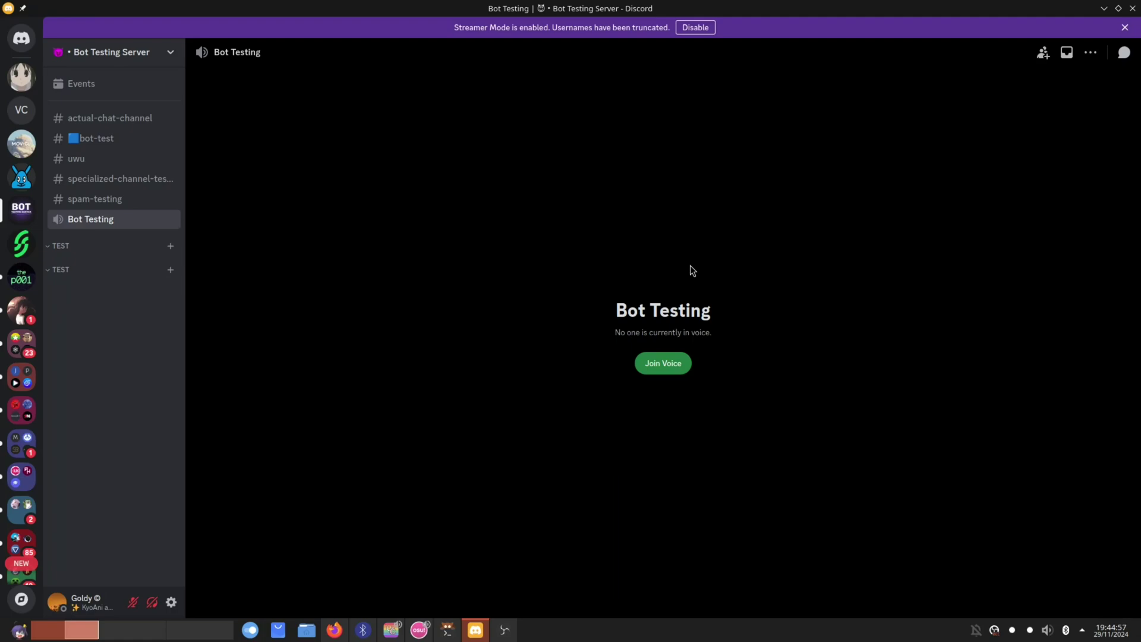
pyautogui.moveTo(592, 419)
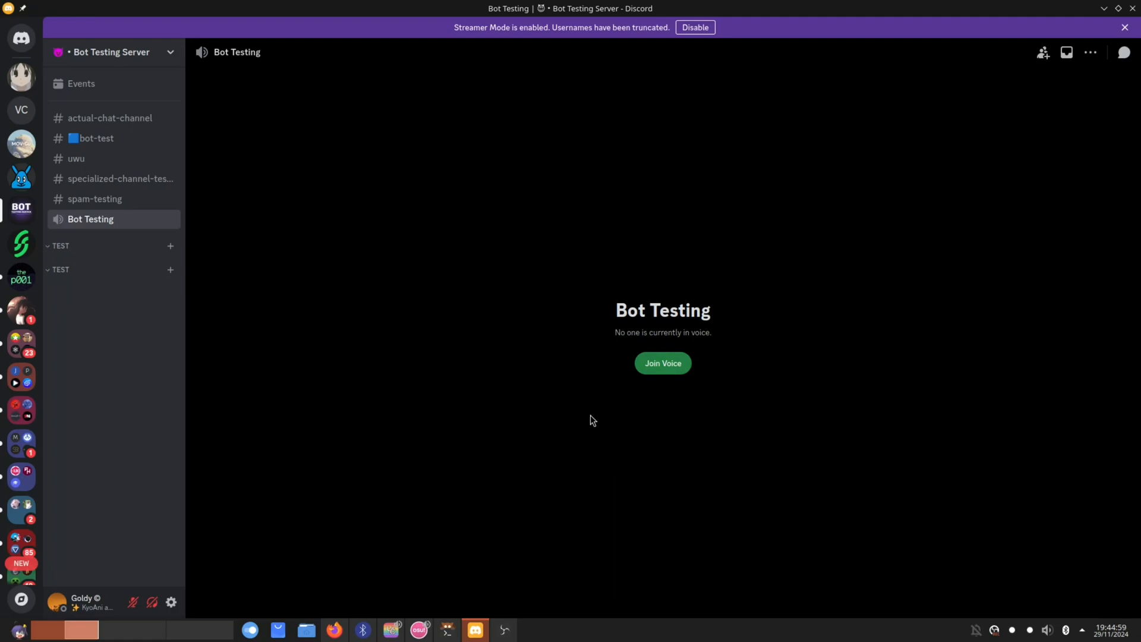
# - Join the Bot Testing voice channel as its only participant
pyautogui.click(502, 630)
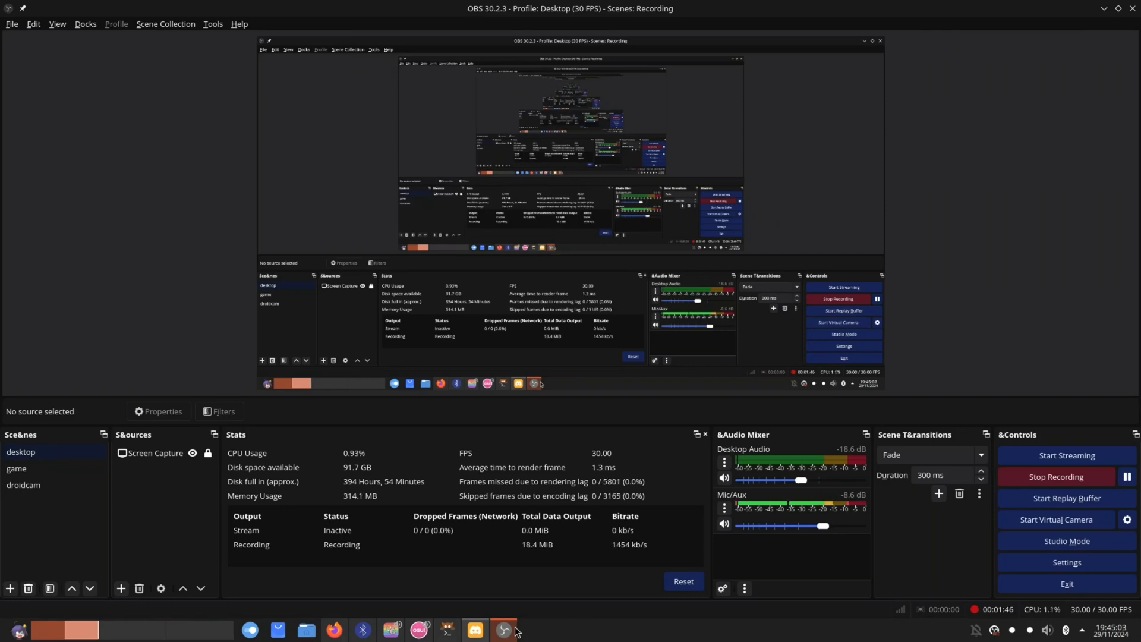
pyautogui.click(474, 630)
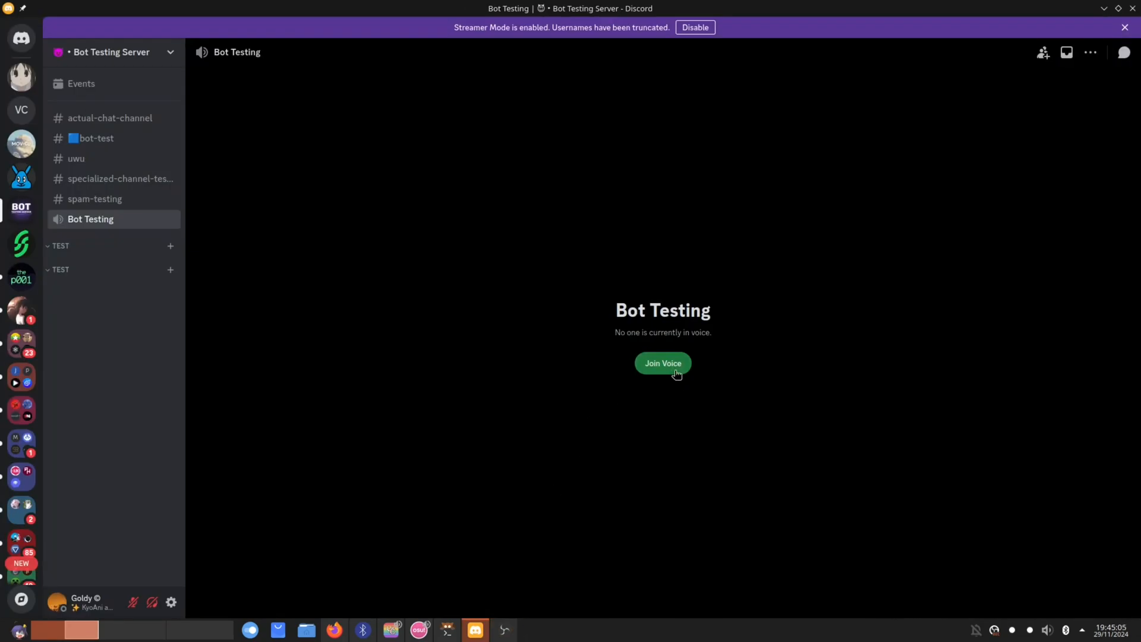
pyautogui.click(662, 364)
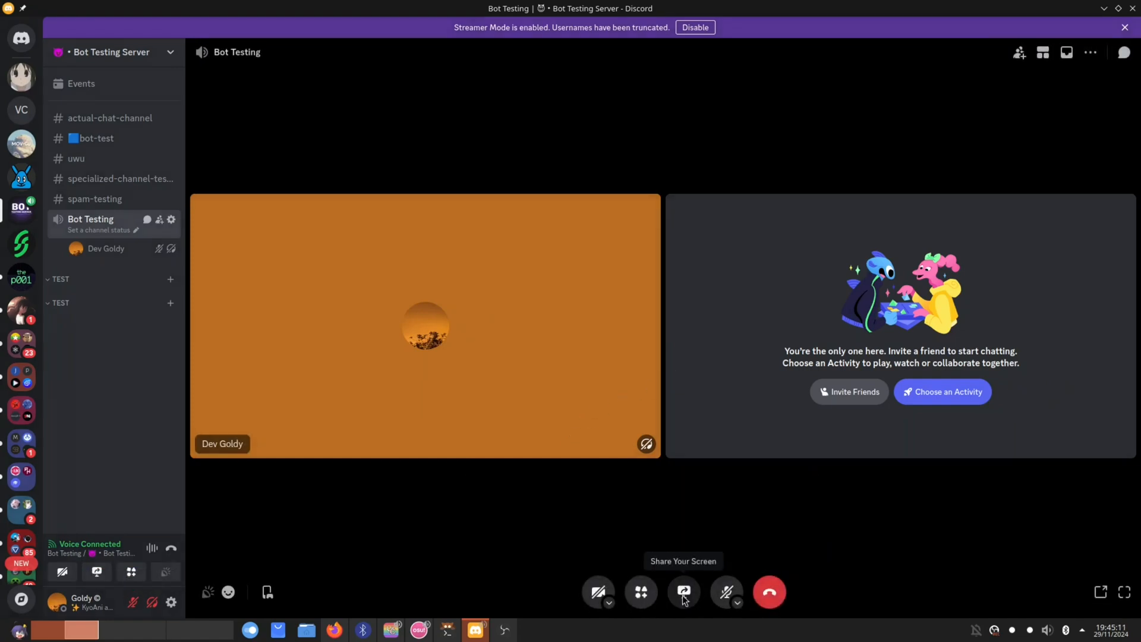
# - Start a screen share at 1440 resolution, then back out of the KDE screen picker toward Single Window
pyautogui.click(682, 591)
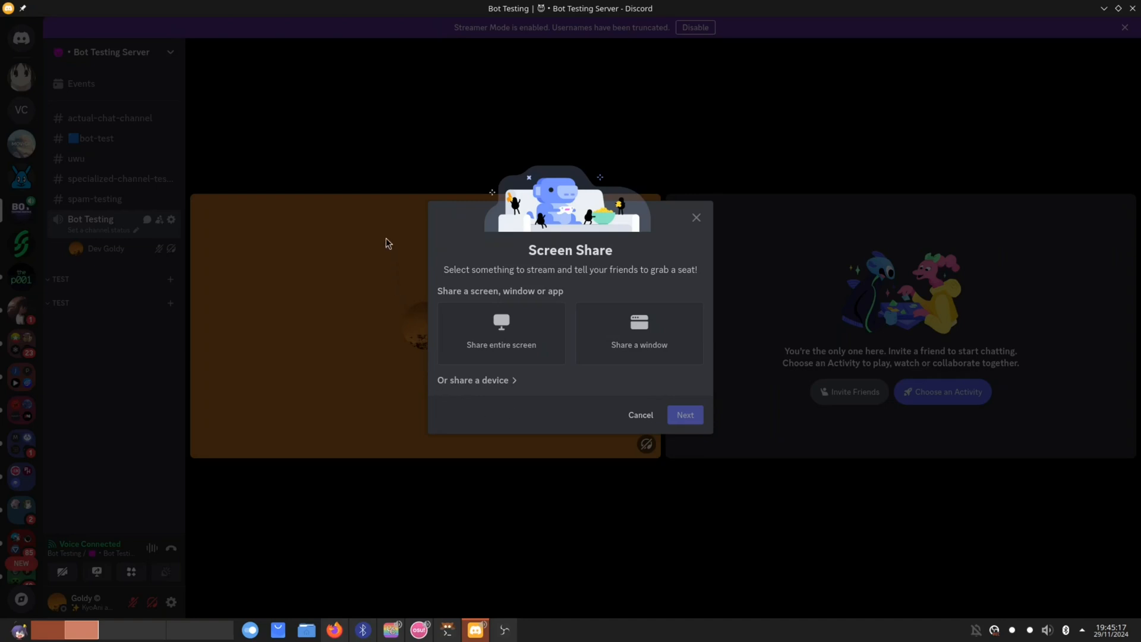
pyautogui.moveTo(629, 195)
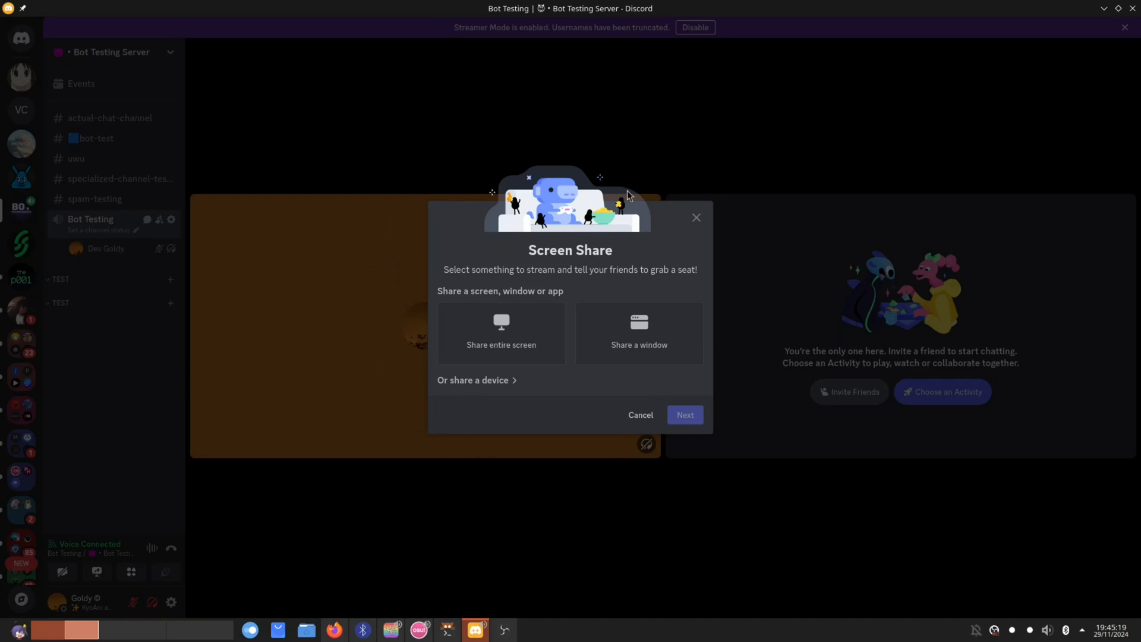
pyautogui.moveTo(550, 336)
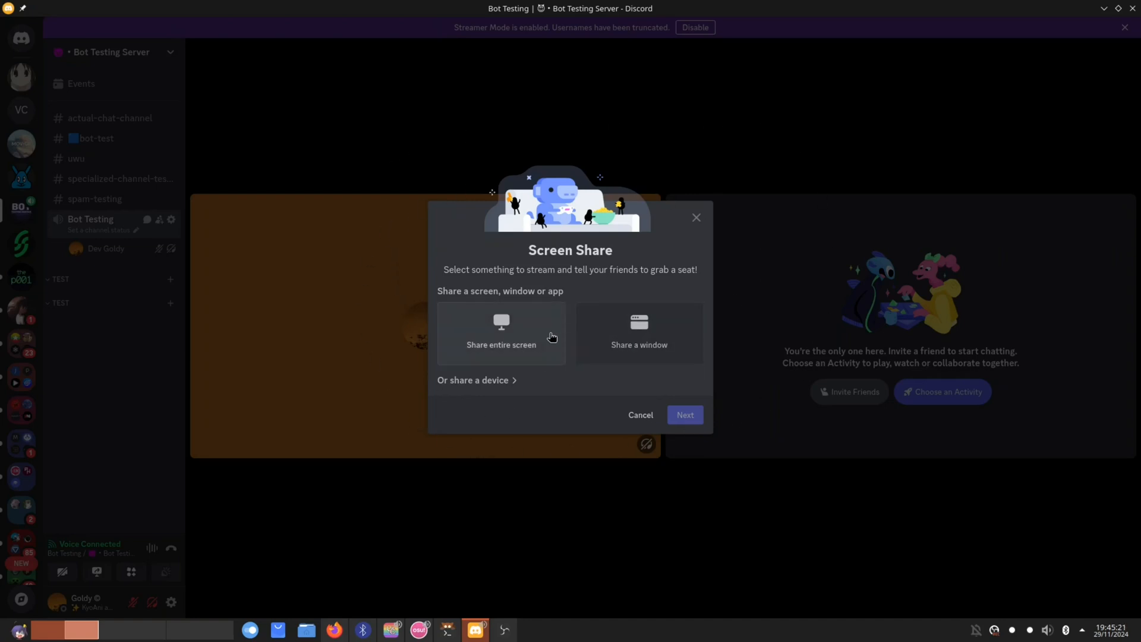
pyautogui.moveTo(533, 331)
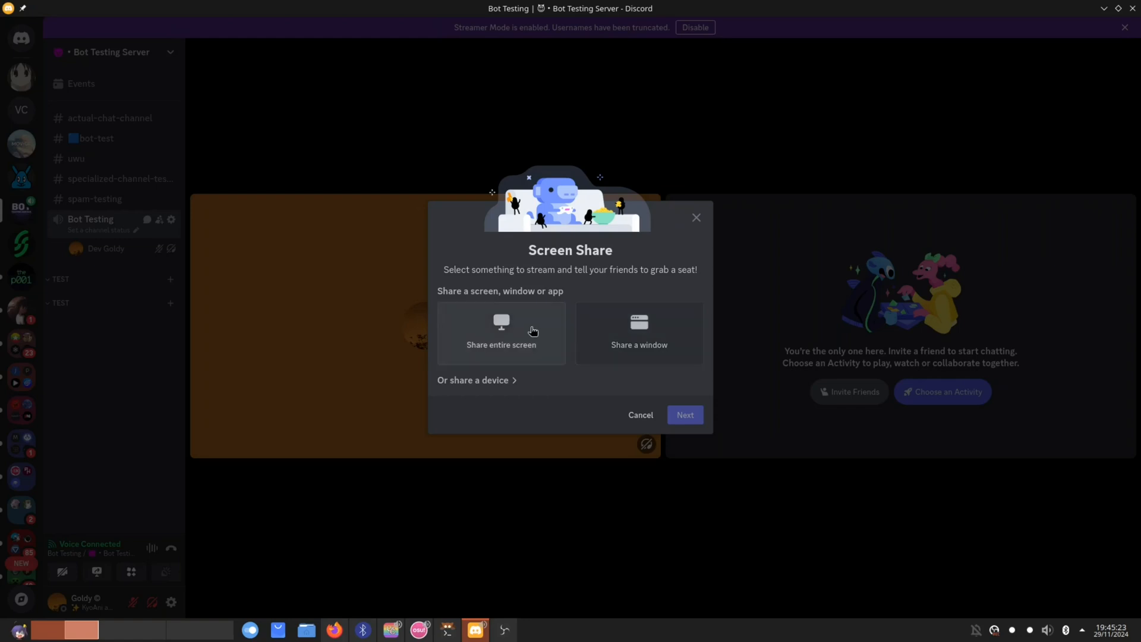
pyautogui.moveTo(516, 329)
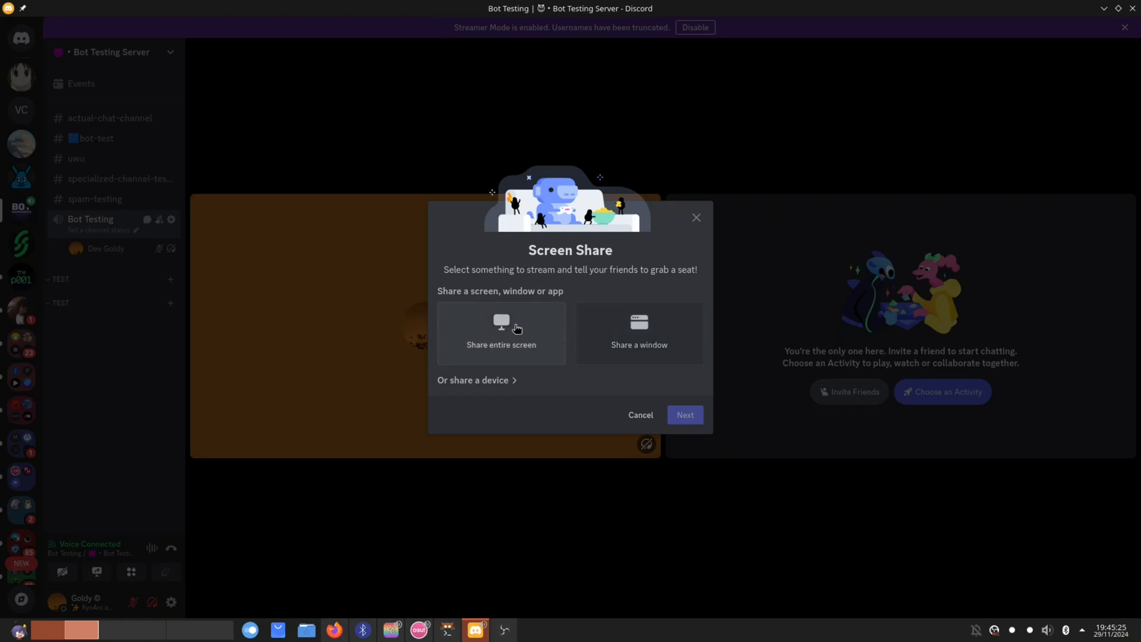
pyautogui.click(501, 333)
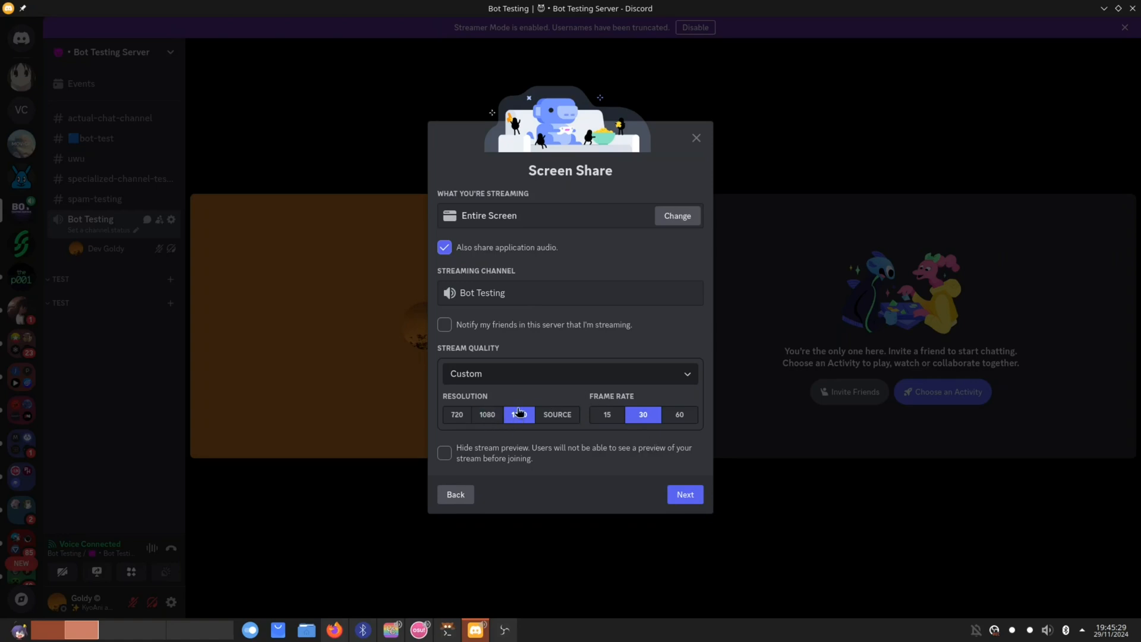
pyautogui.click(520, 413)
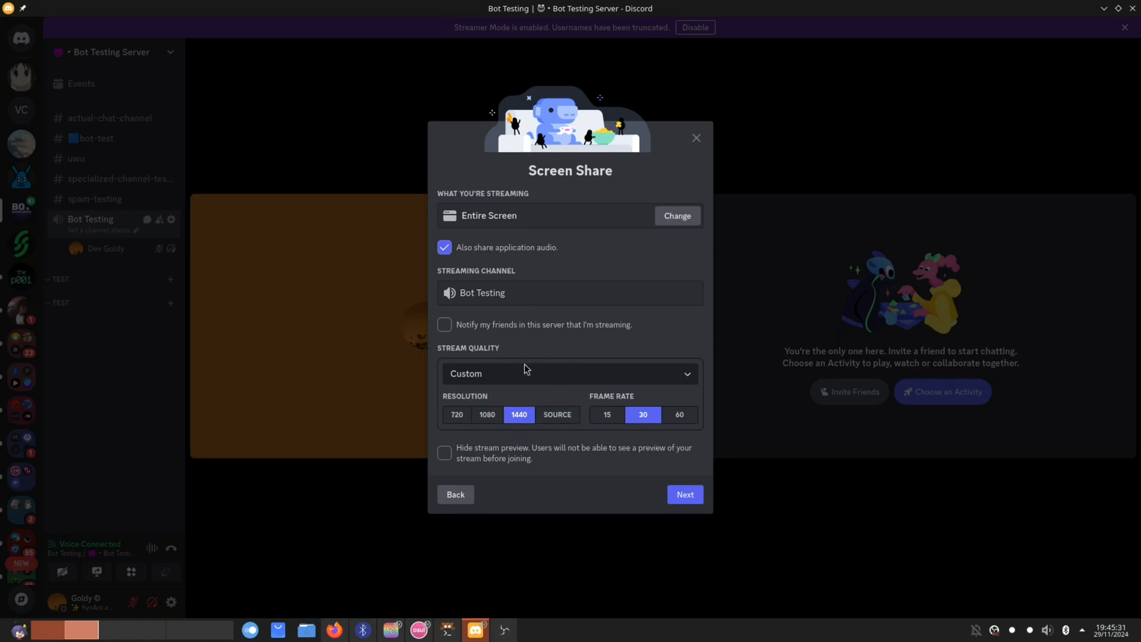
pyautogui.click(487, 415)
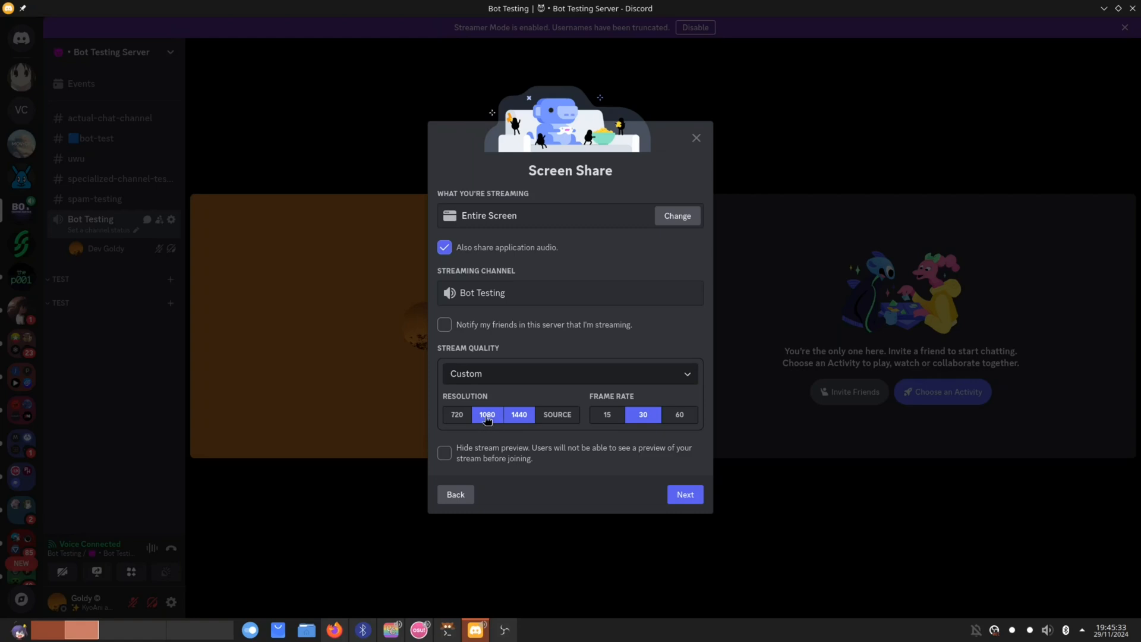
pyautogui.click(519, 415)
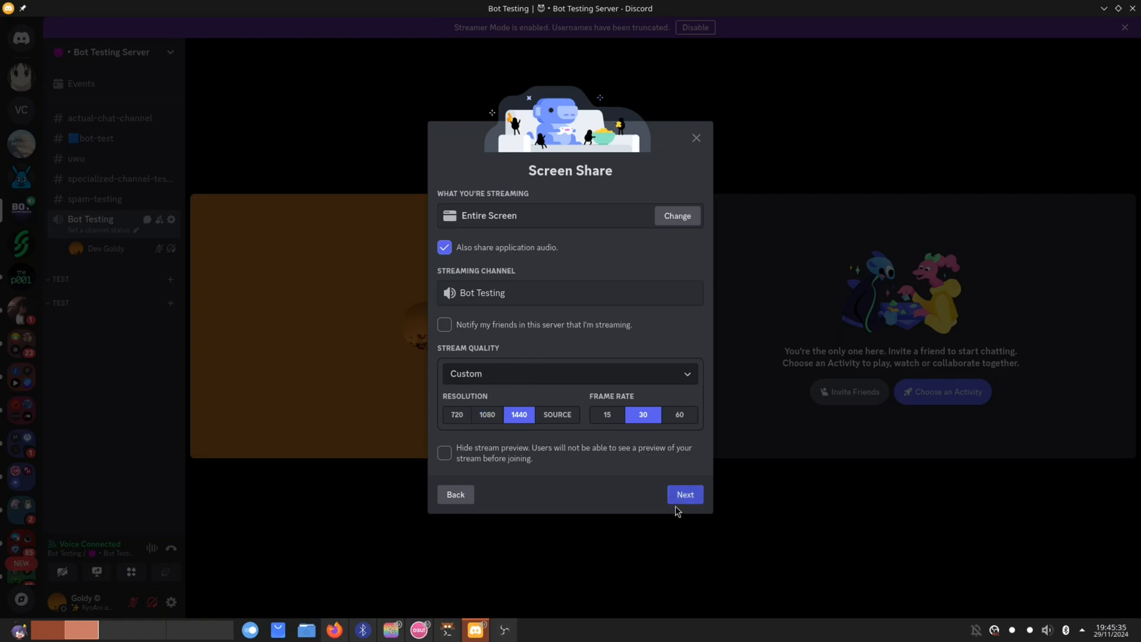
pyautogui.click(684, 495)
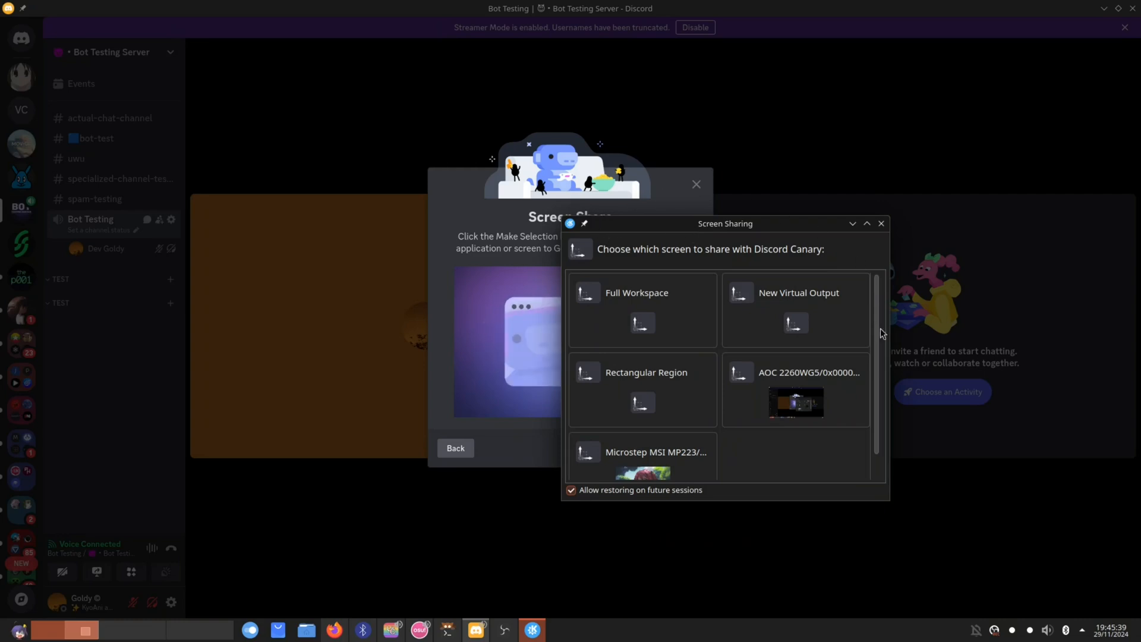
pyautogui.scroll(-3)
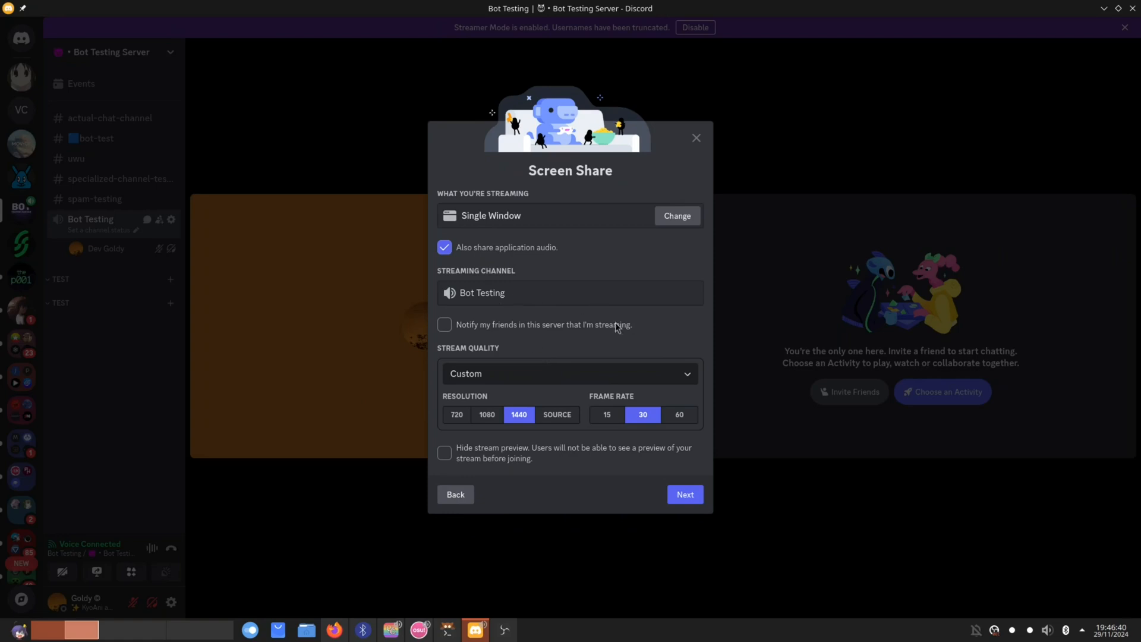
# - Set the stream frame rate to 60 and continue to the KDE window picker for osu!
pyautogui.click(679, 413)
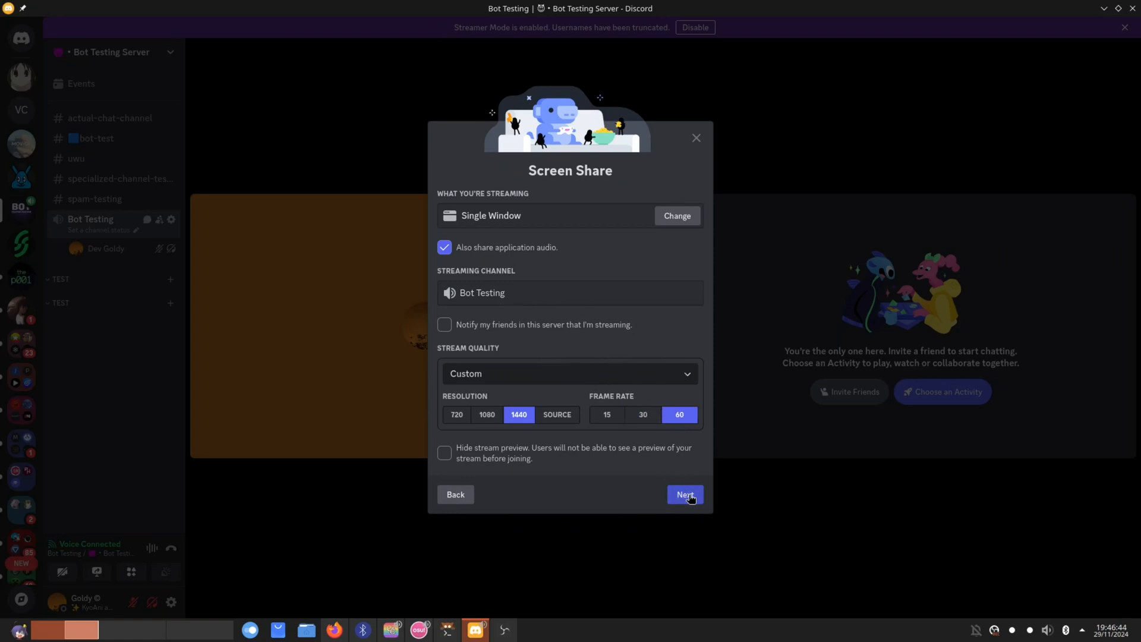
pyautogui.click(683, 494)
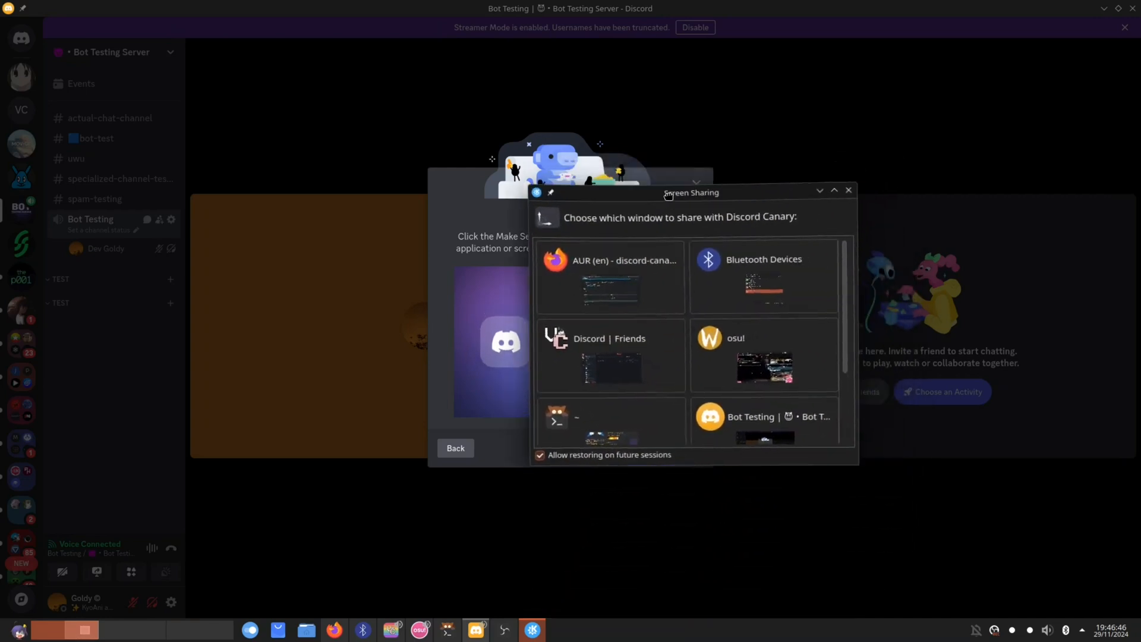
pyautogui.scroll(-3)
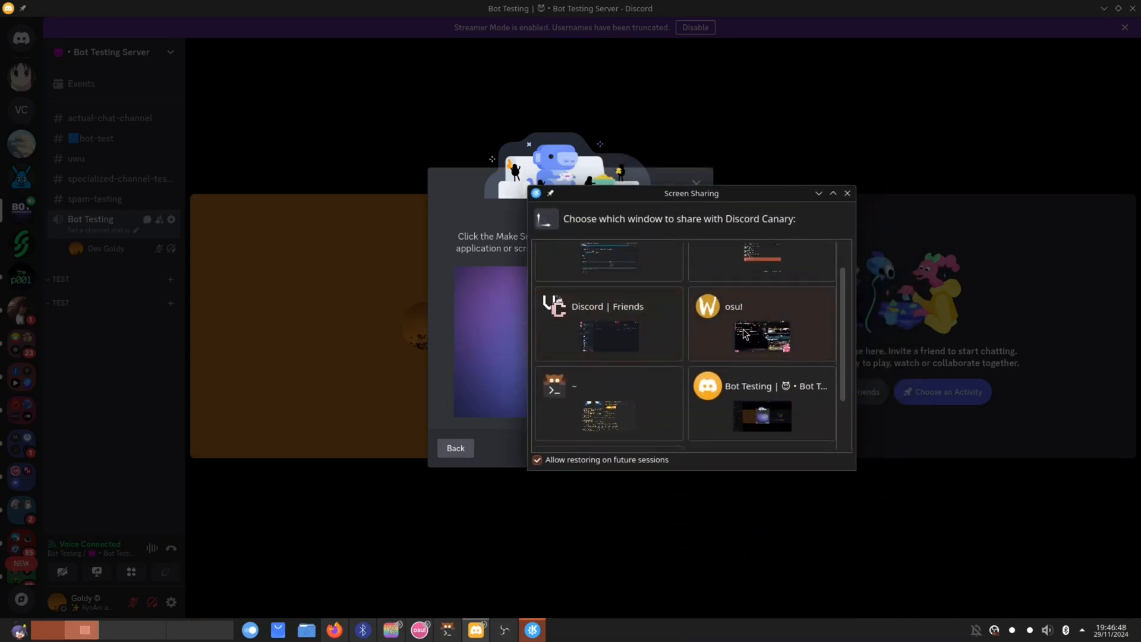
pyautogui.moveTo(788, 303)
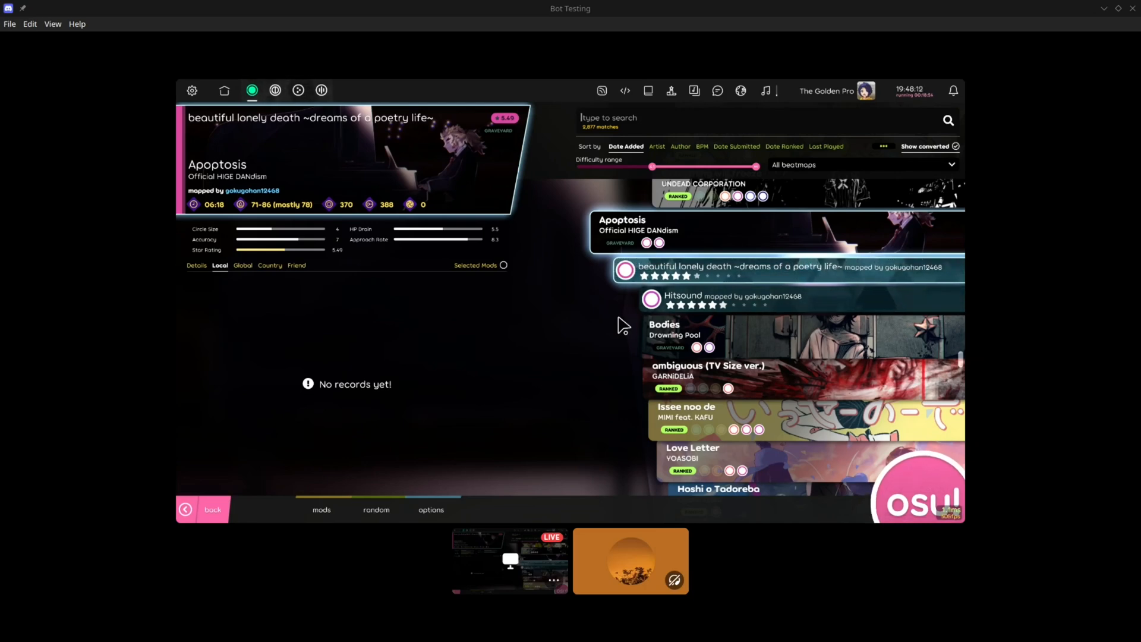
pyautogui.scroll(-3)
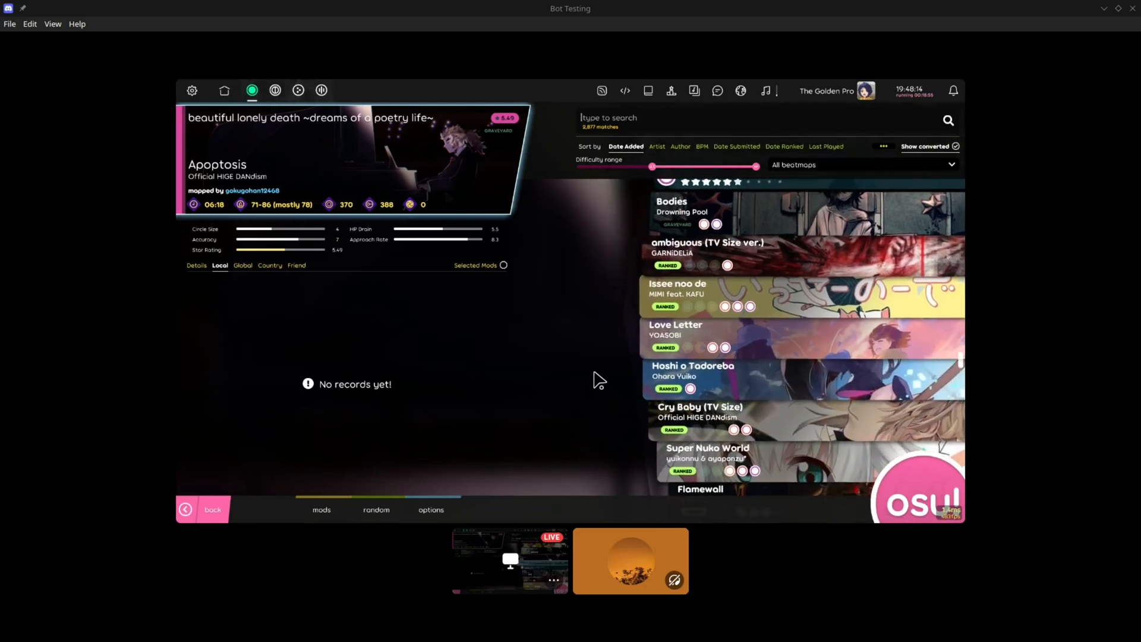
pyautogui.scroll(3)
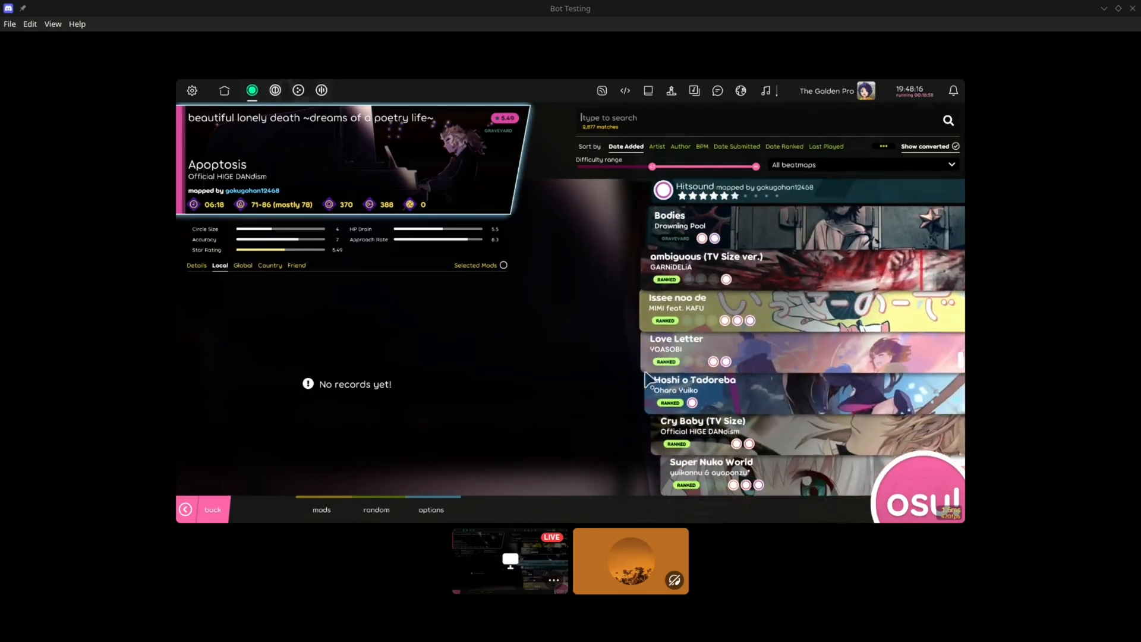
pyautogui.scroll(-3)
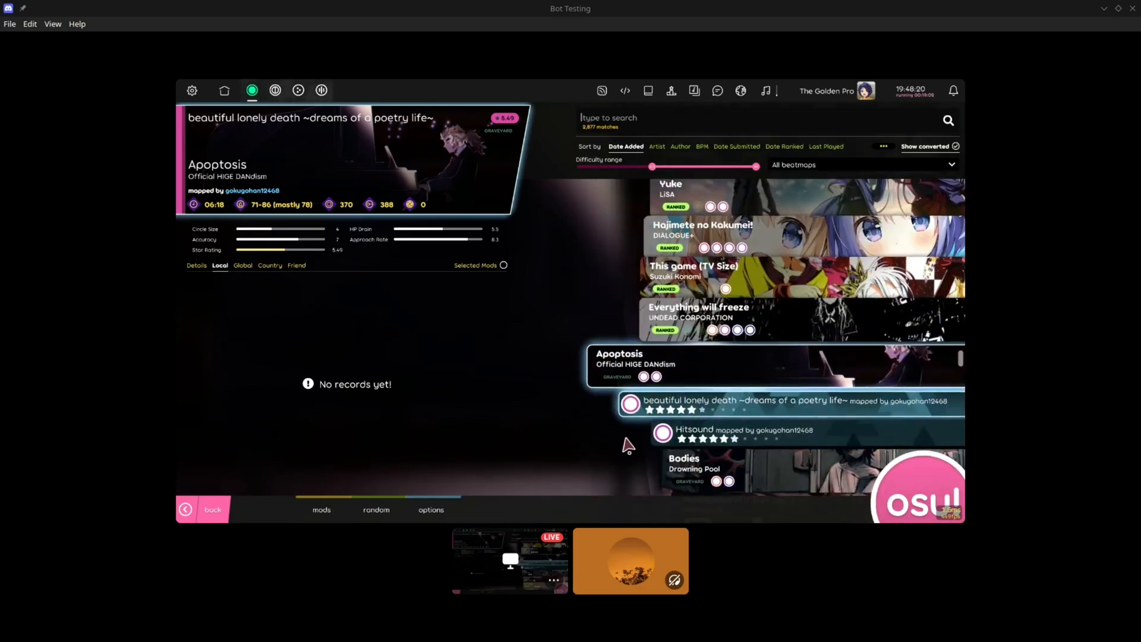
pyautogui.scroll(-3)
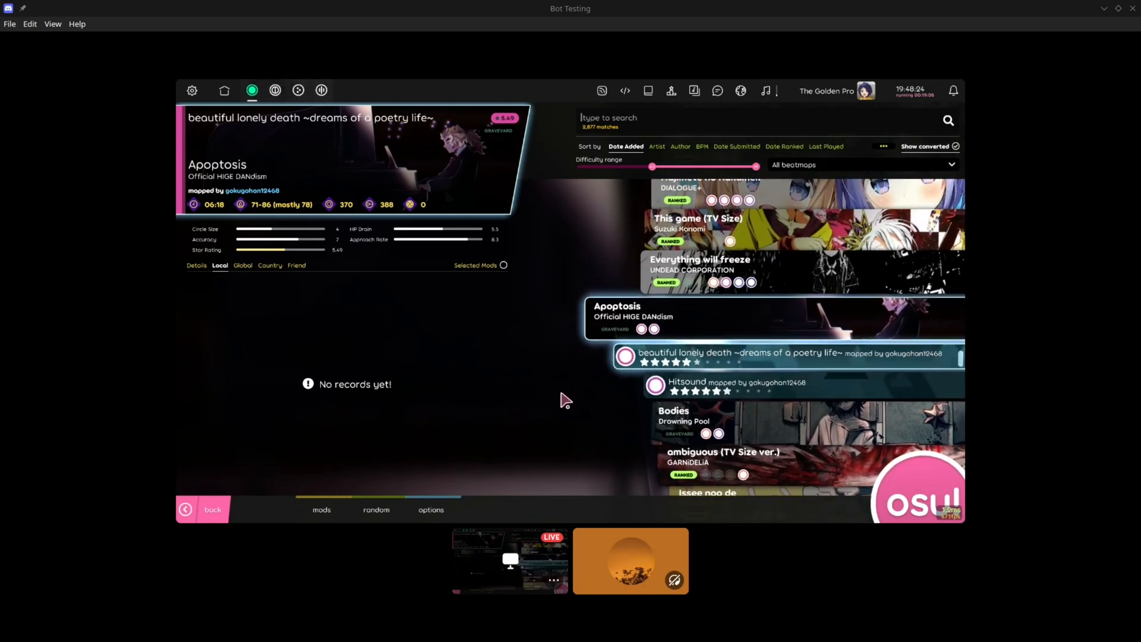
pyautogui.moveTo(555, 361)
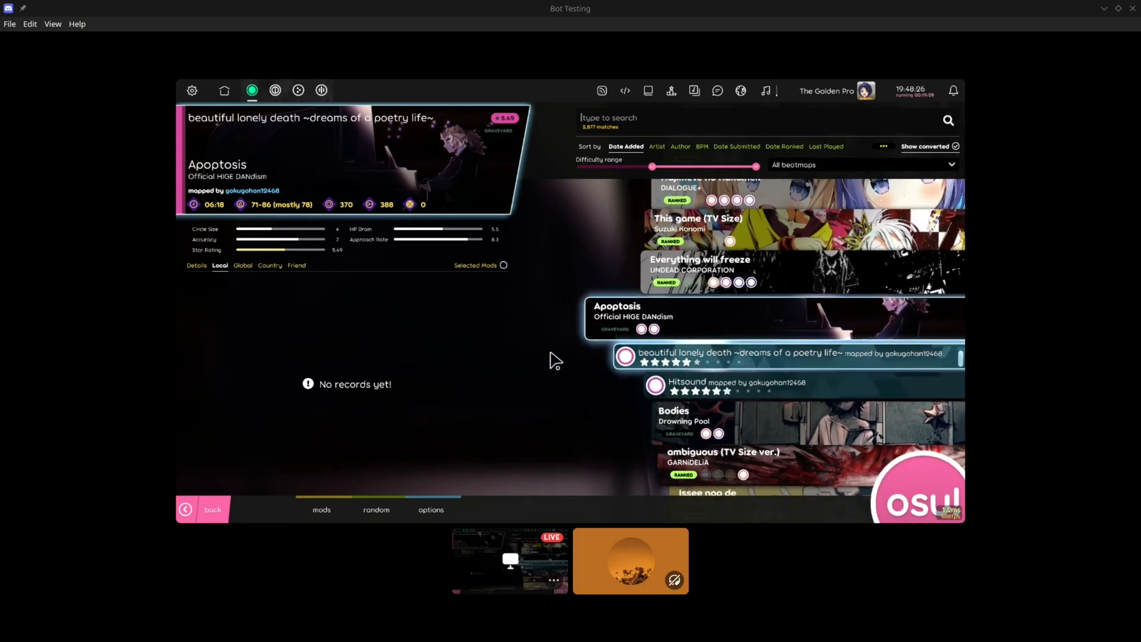
pyautogui.click(786, 355)
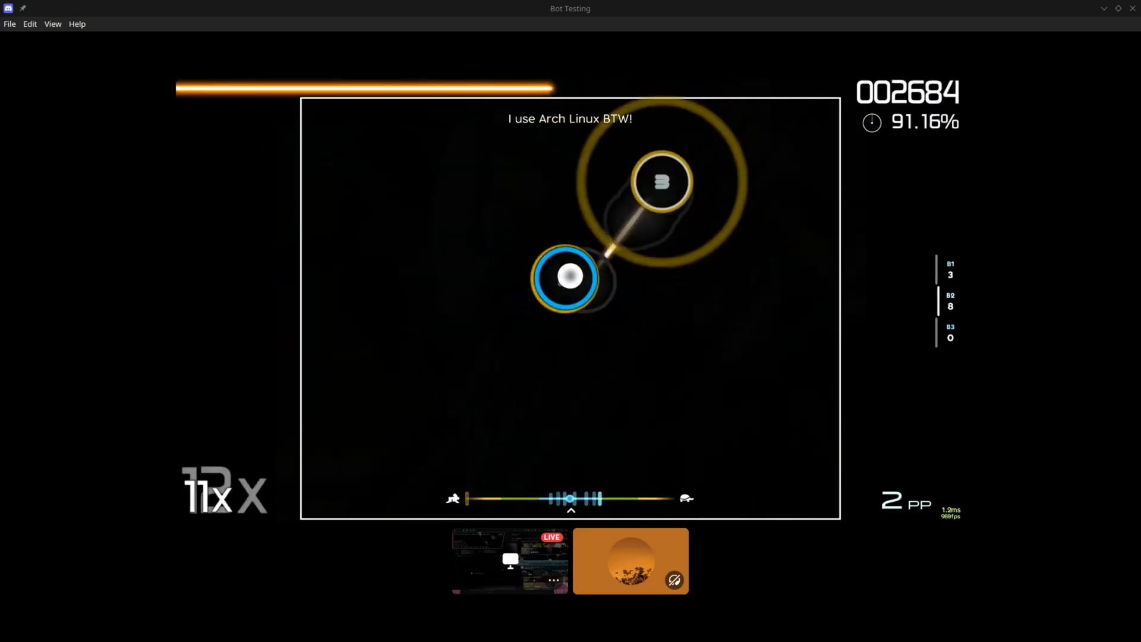
pyautogui.press('Escape')
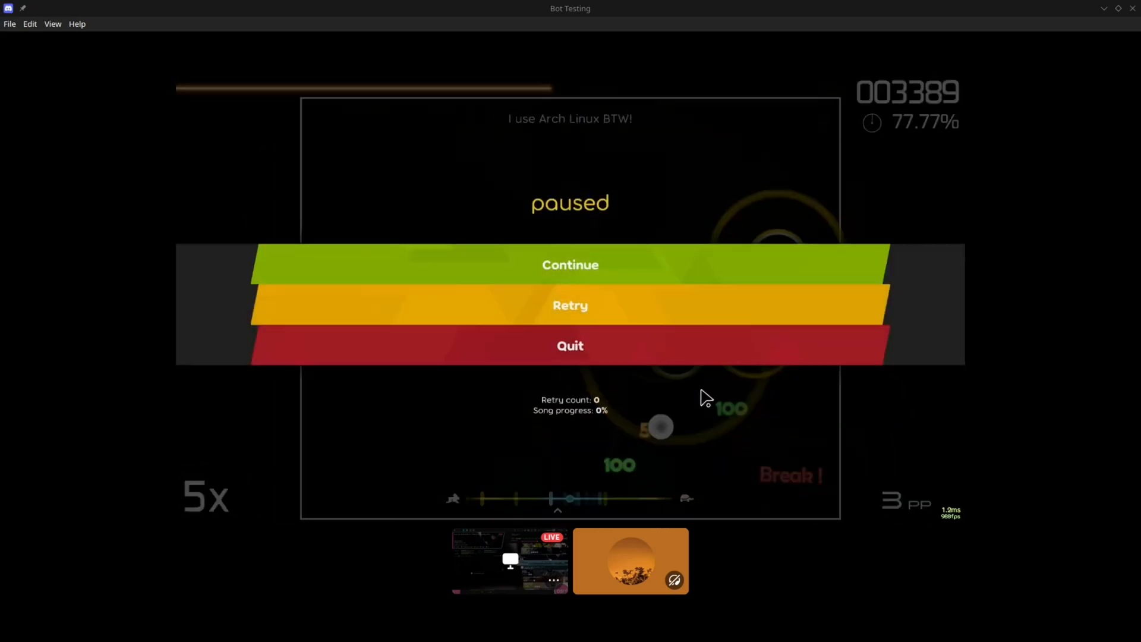
pyautogui.click(569, 346)
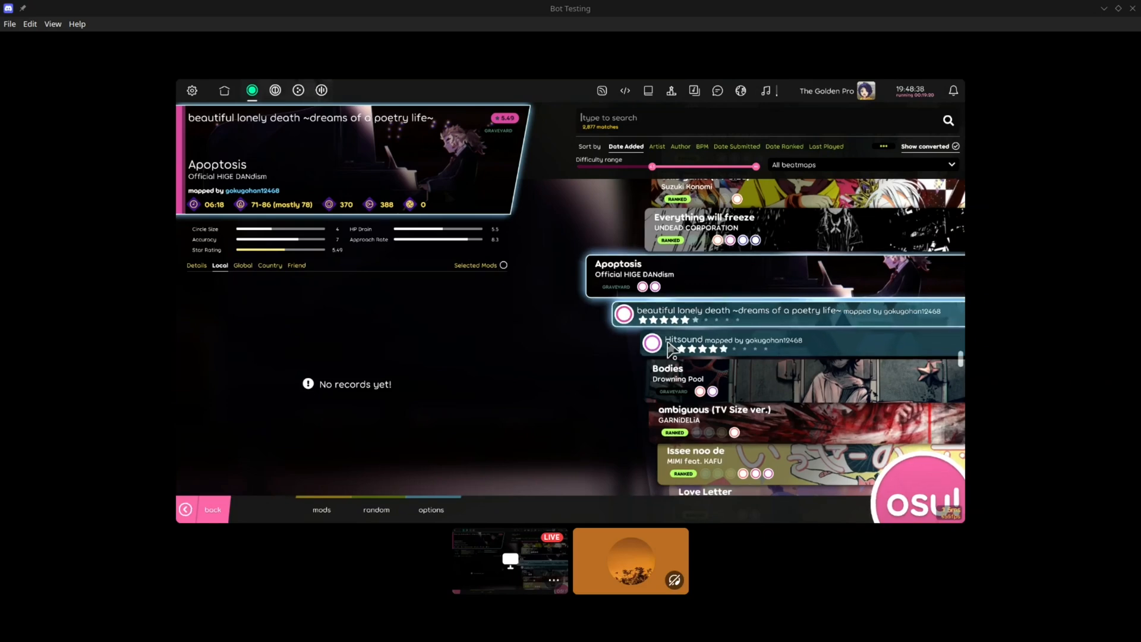
# - Show osu!'s now-playing controls and browse the song list while streaming
pyautogui.scroll(-3)
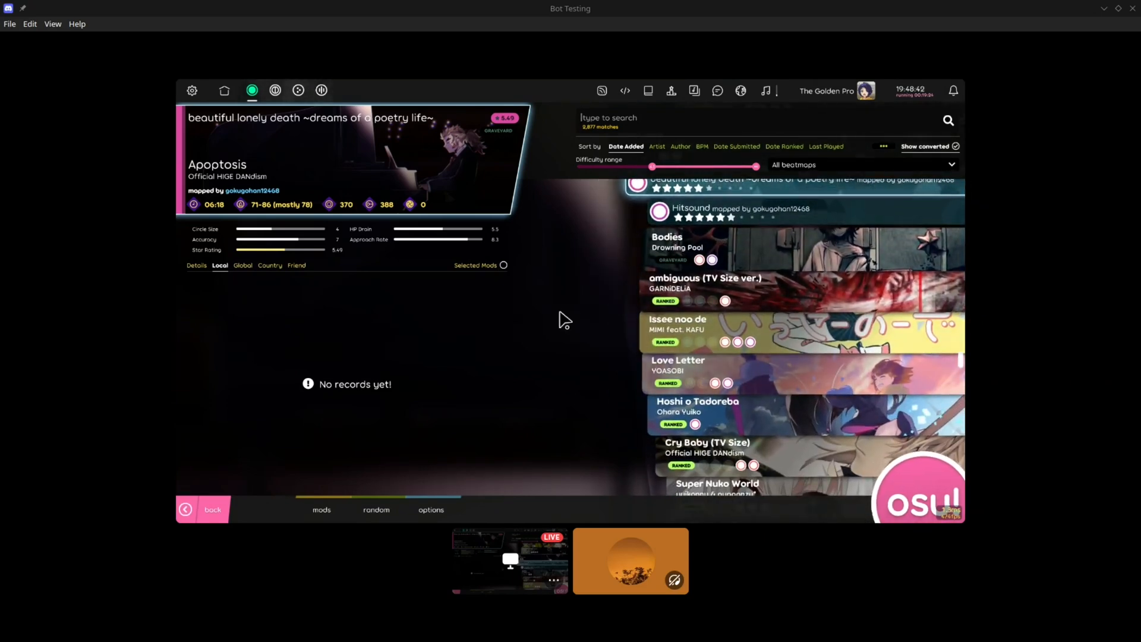
pyautogui.click(764, 91)
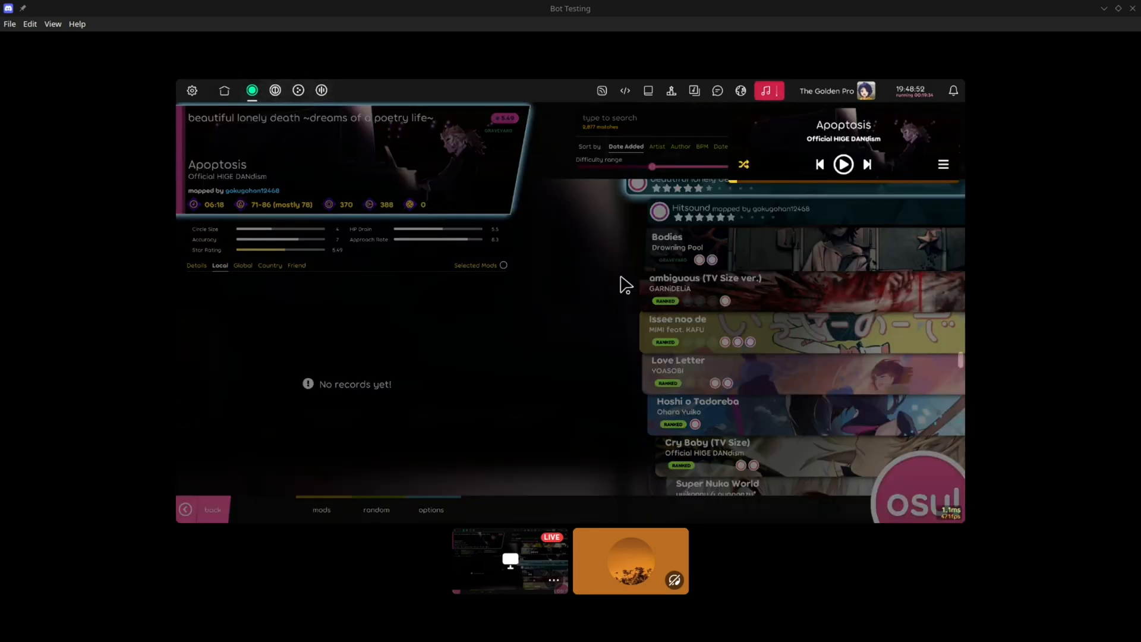
pyautogui.moveTo(614, 294)
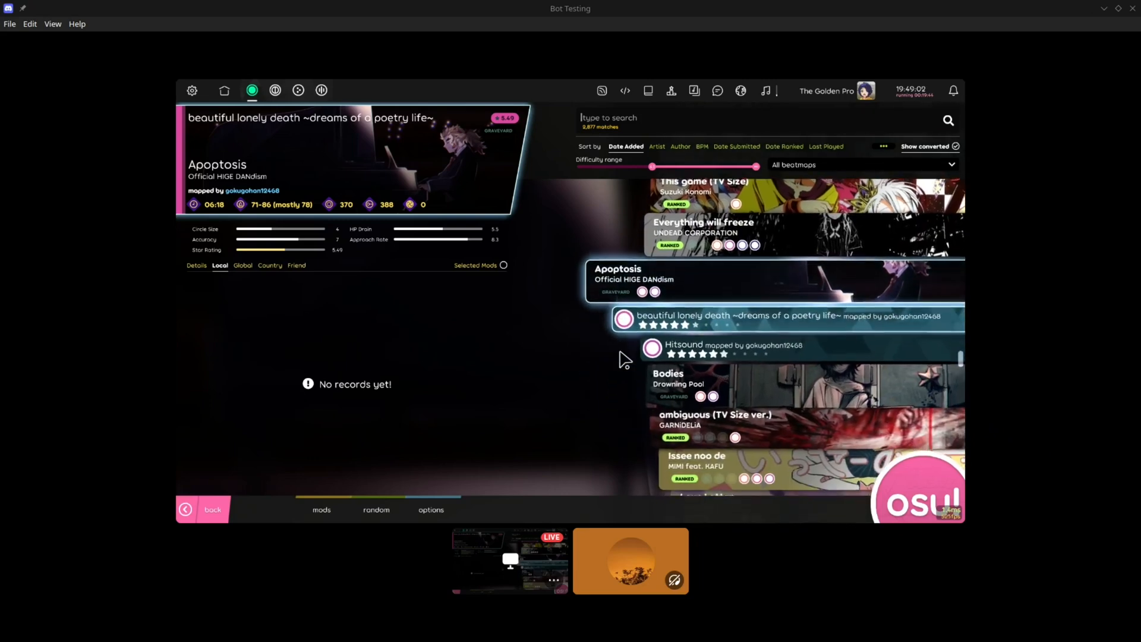
pyautogui.scroll(-3)
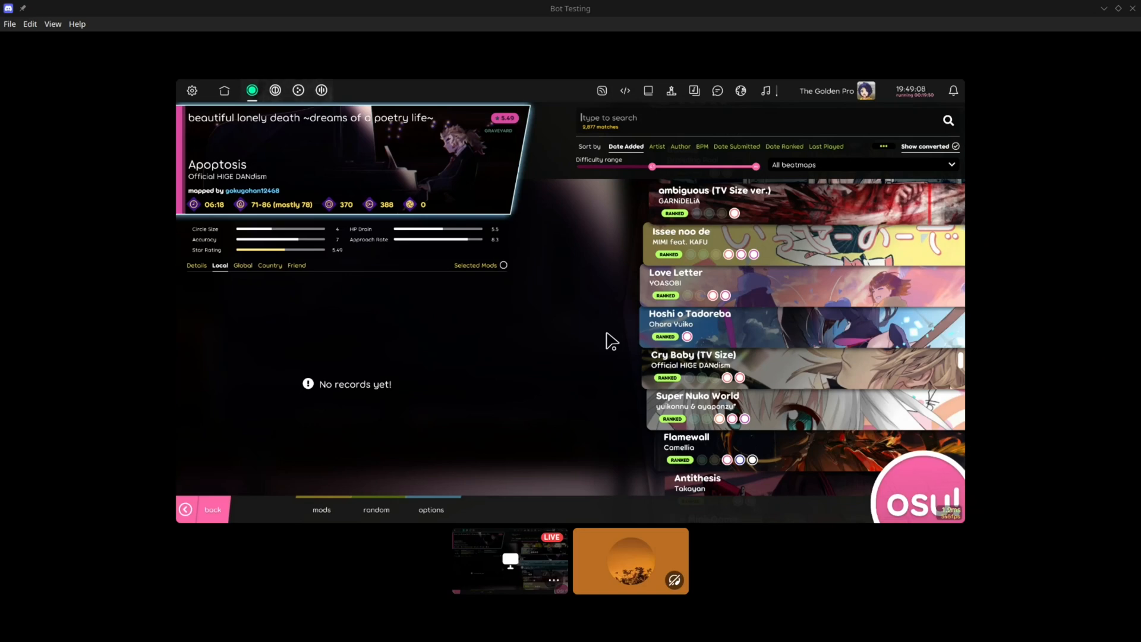
pyautogui.moveTo(607, 337)
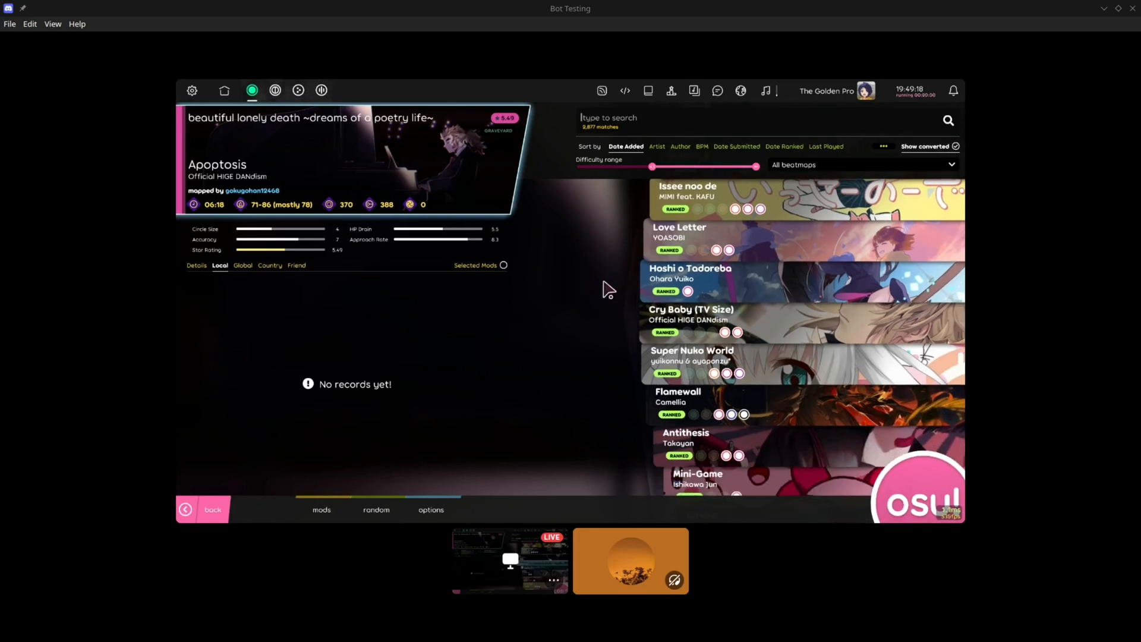
pyautogui.scroll(-3)
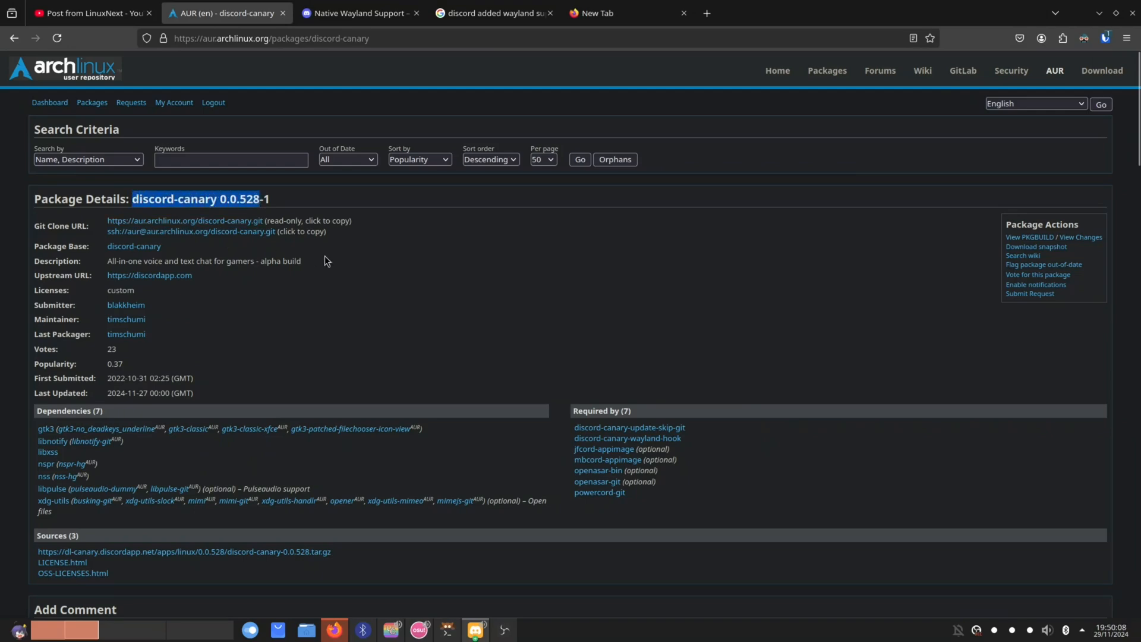
# - Select 'discord-canary' in the AUR heading, then switch to the YouTube community post tab
pyautogui.scroll(-3)
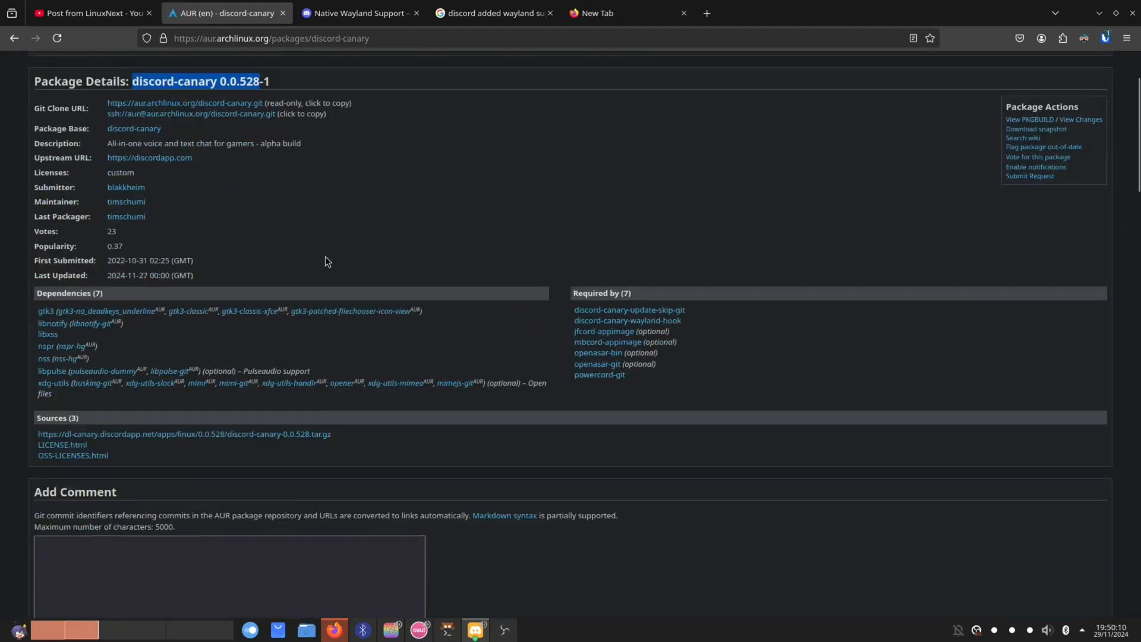
pyautogui.scroll(3)
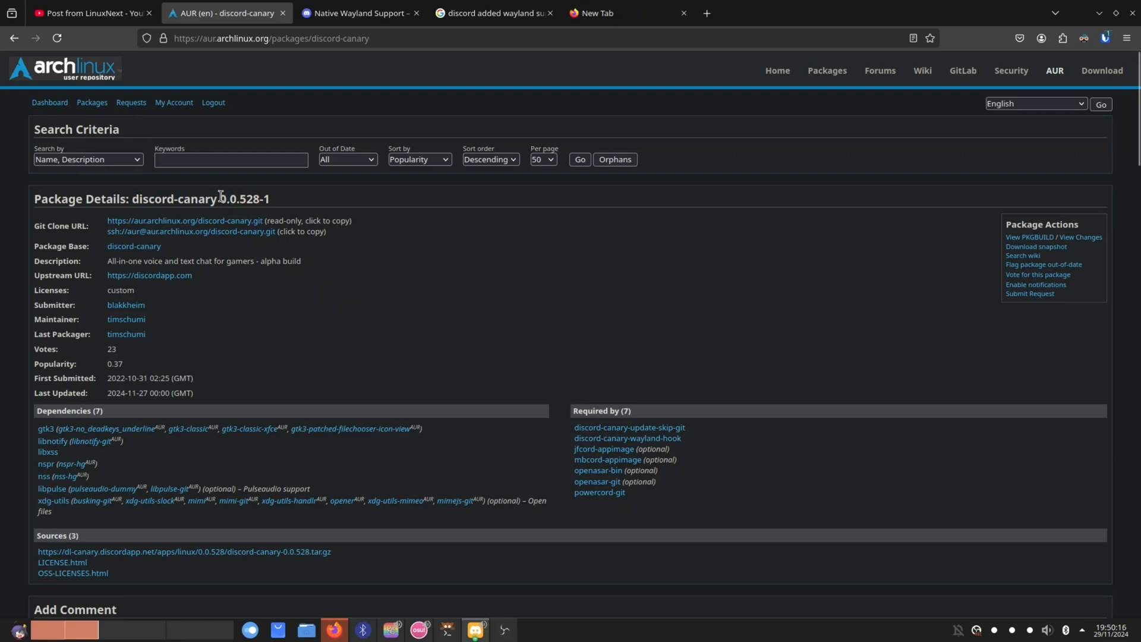
pyautogui.doubleClick(161, 199)
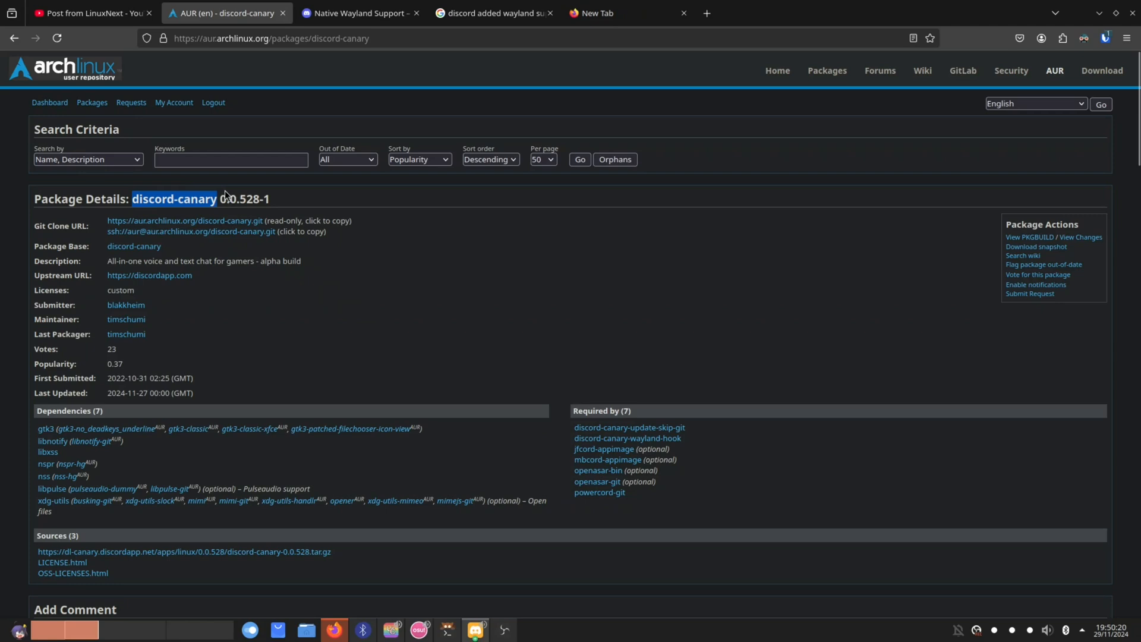
pyautogui.moveTo(170, 151)
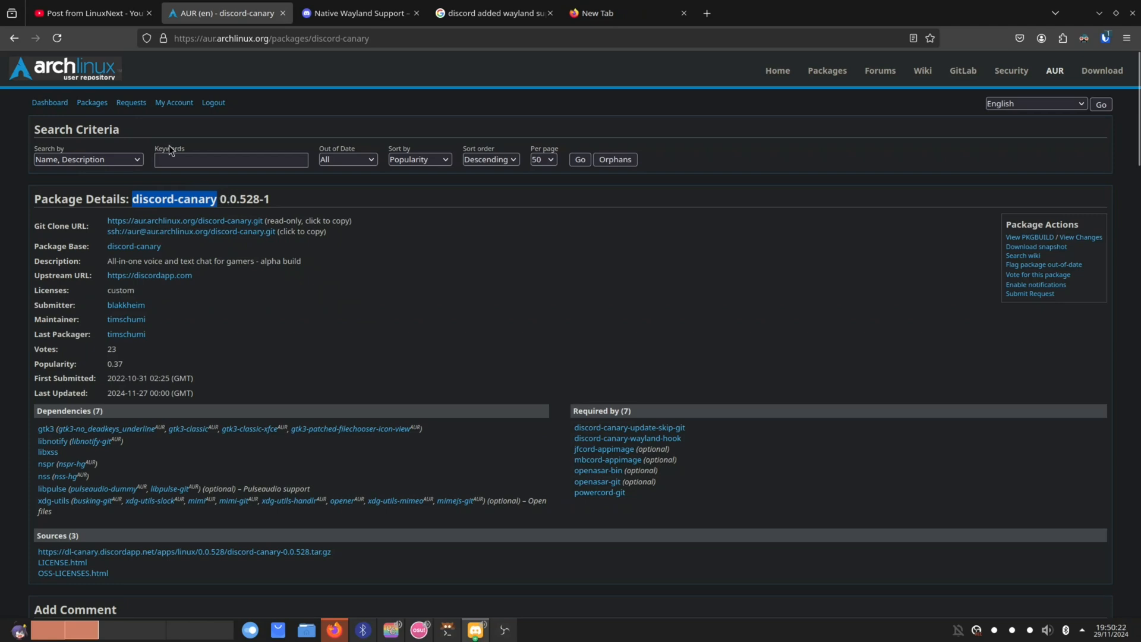
pyautogui.click(92, 13)
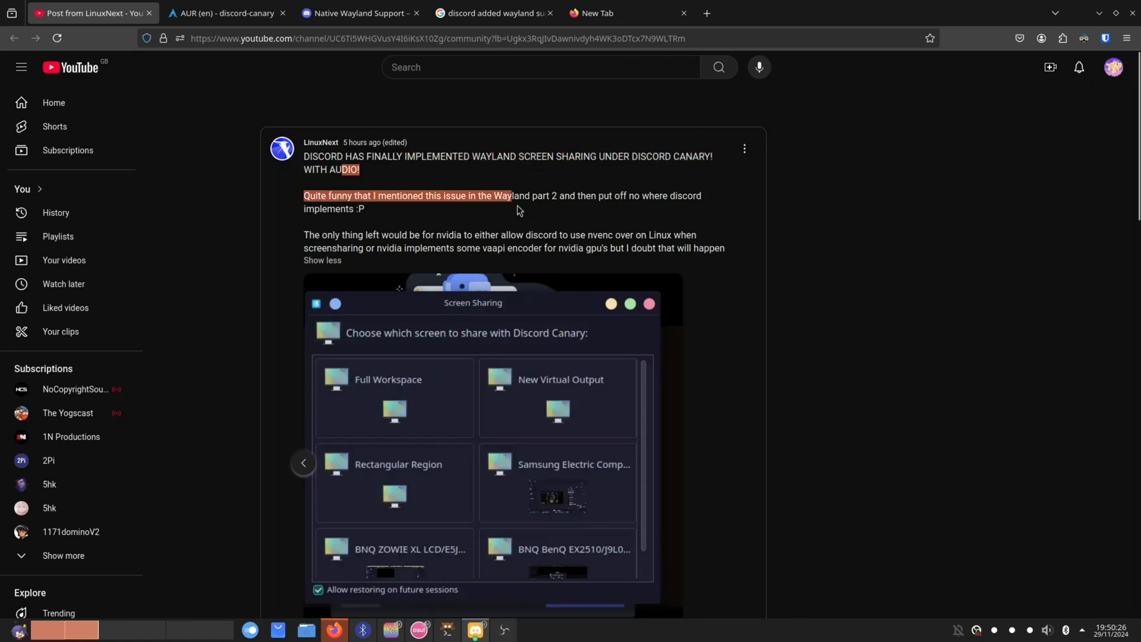
pyautogui.scroll(-3)
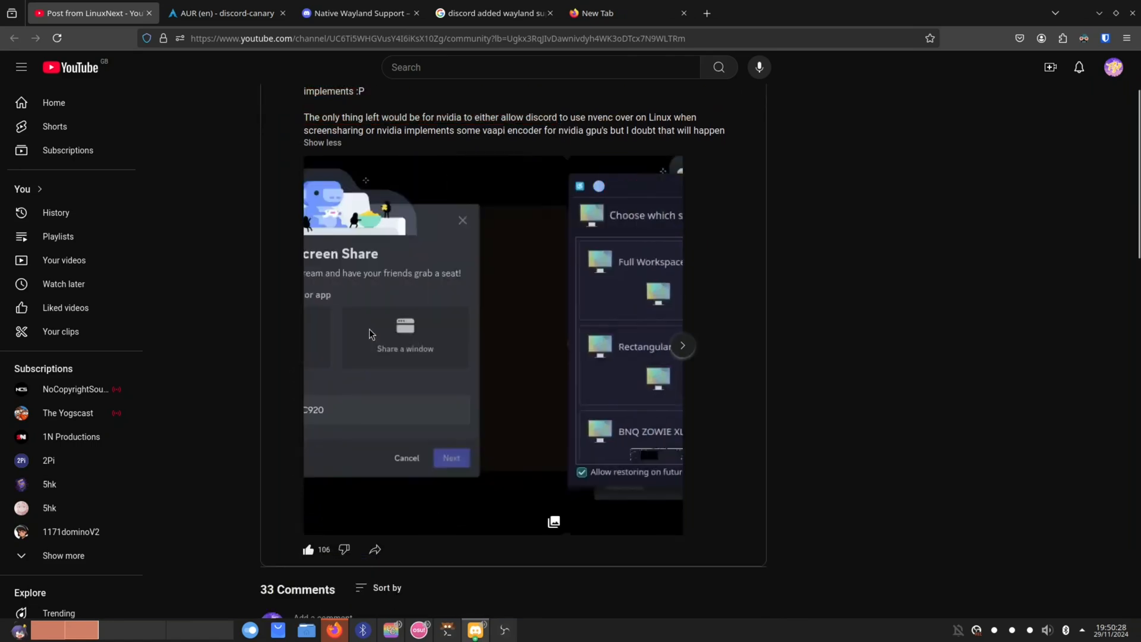
pyautogui.scroll(3)
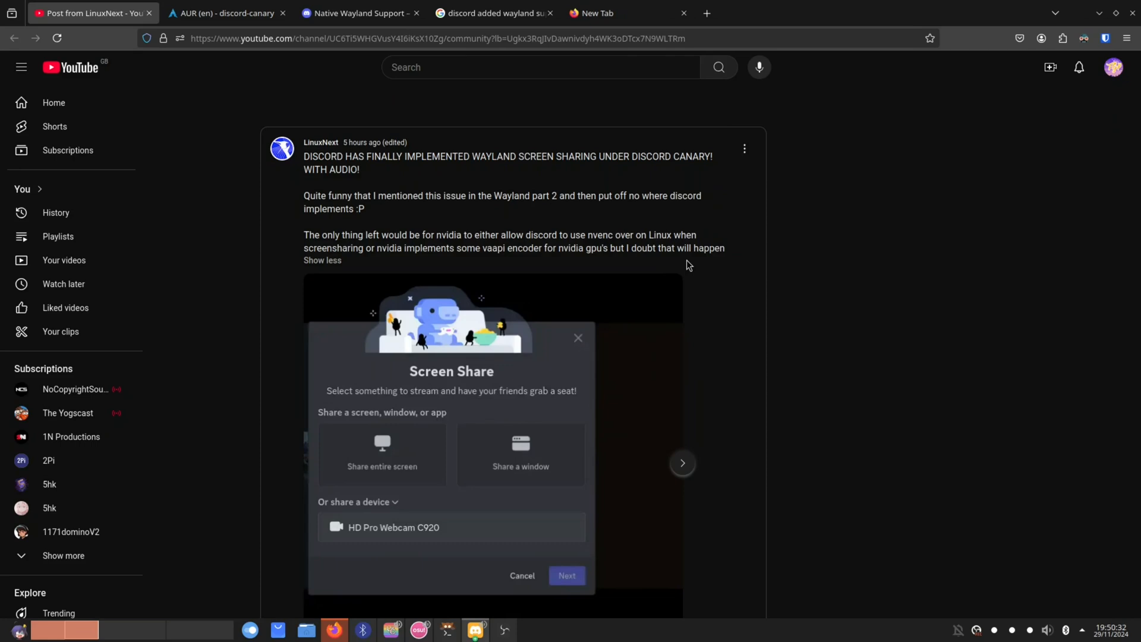
pyautogui.moveTo(669, 270)
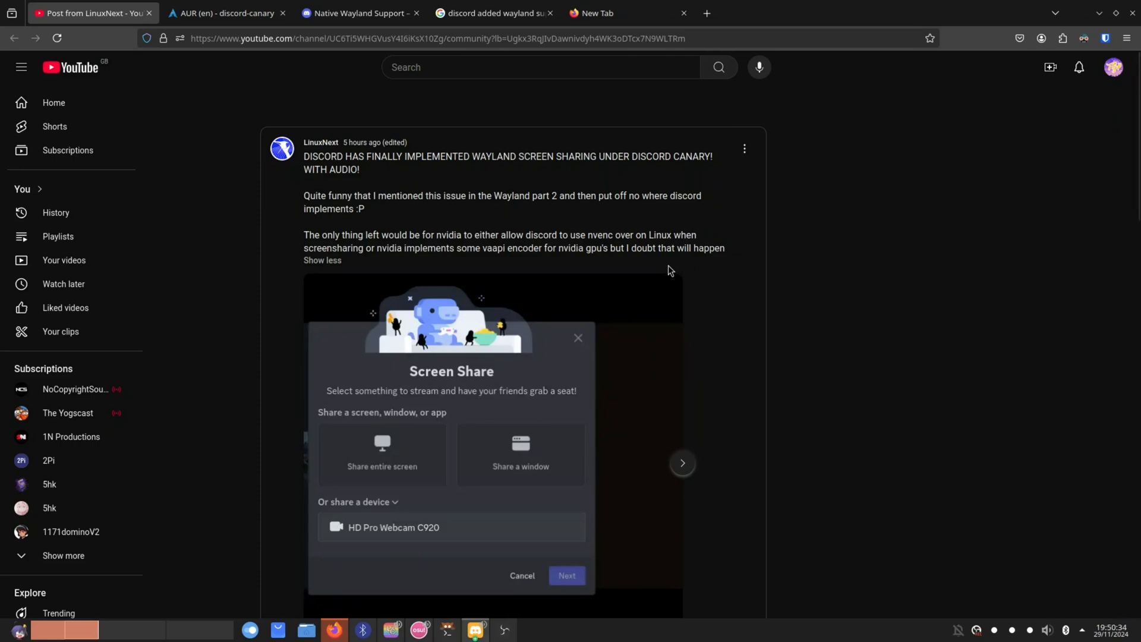